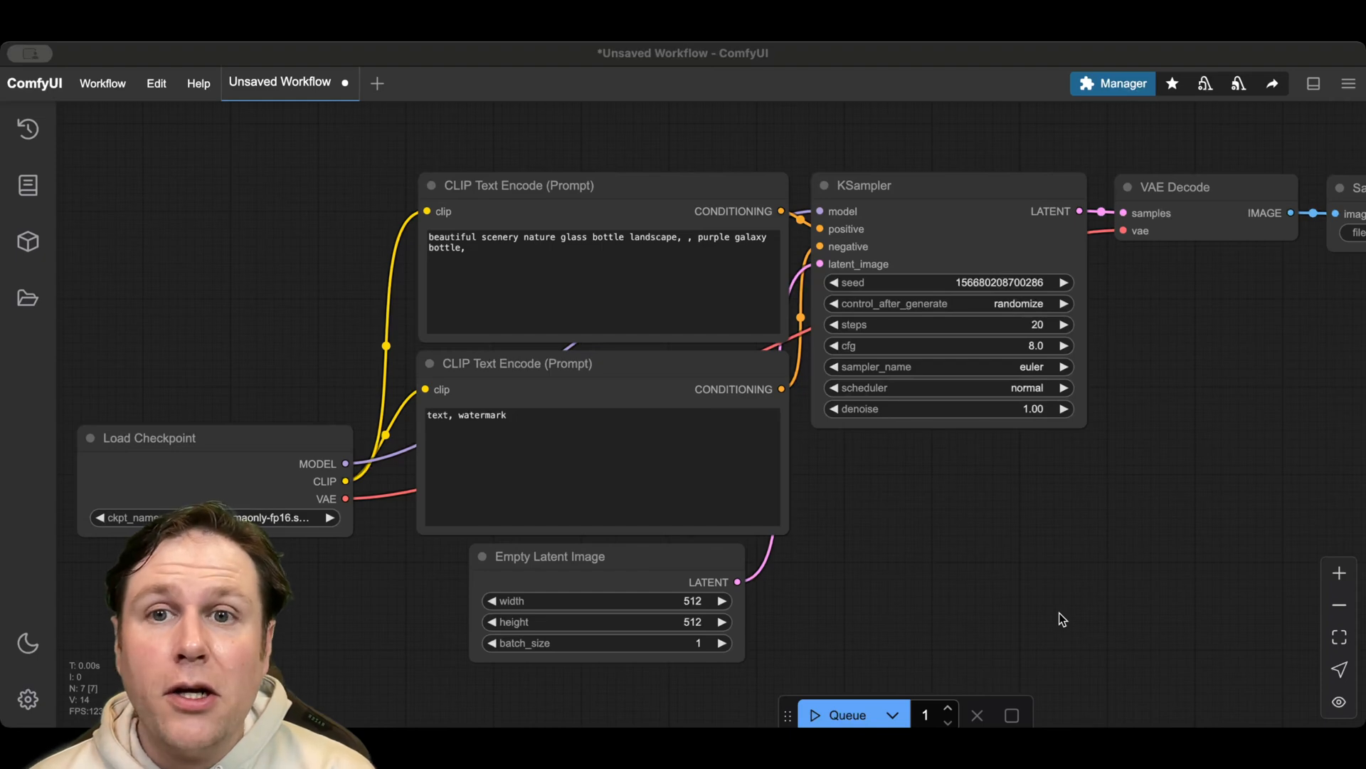
mouse_move(139, 514)
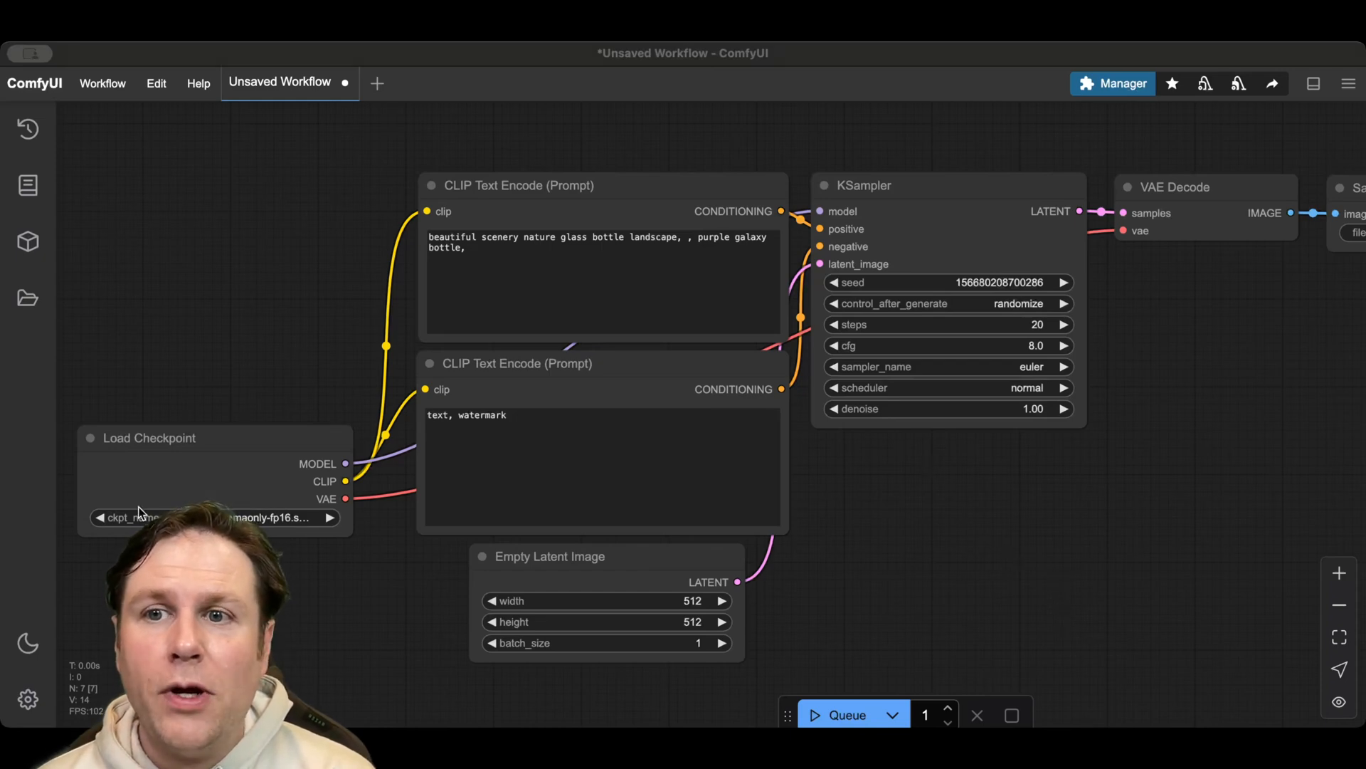
Show the Server-Config settings page with network host 0.0.0.0 and port 8000.
left_click(27, 699)
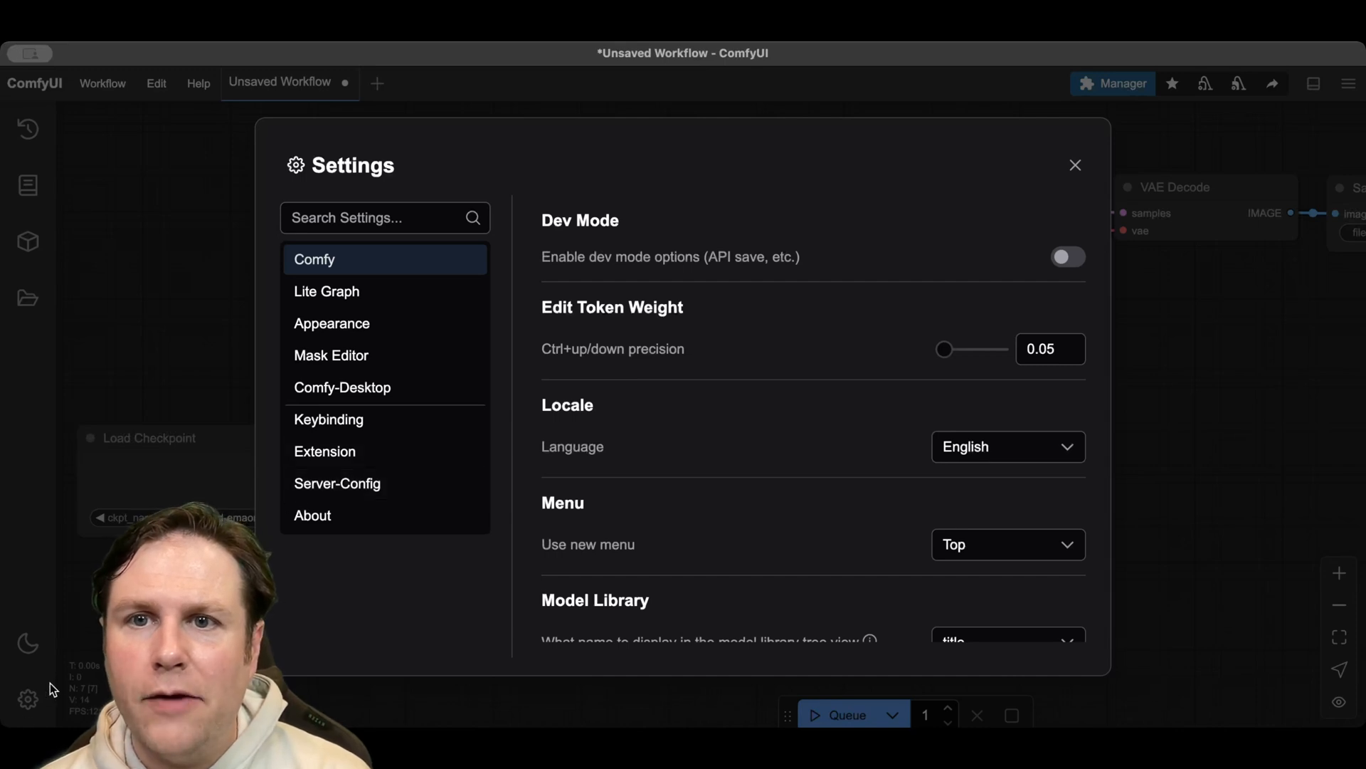
mouse_move(338, 482)
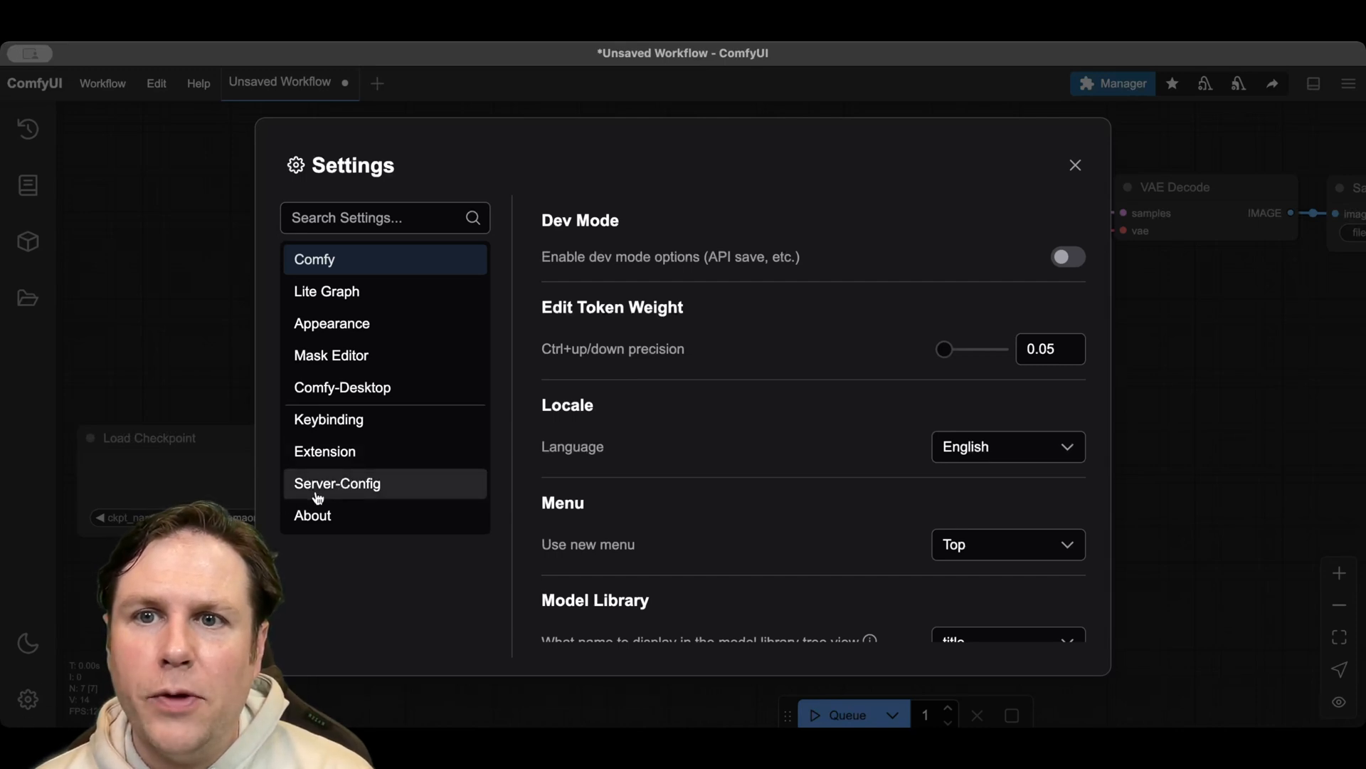
left_click(337, 482)
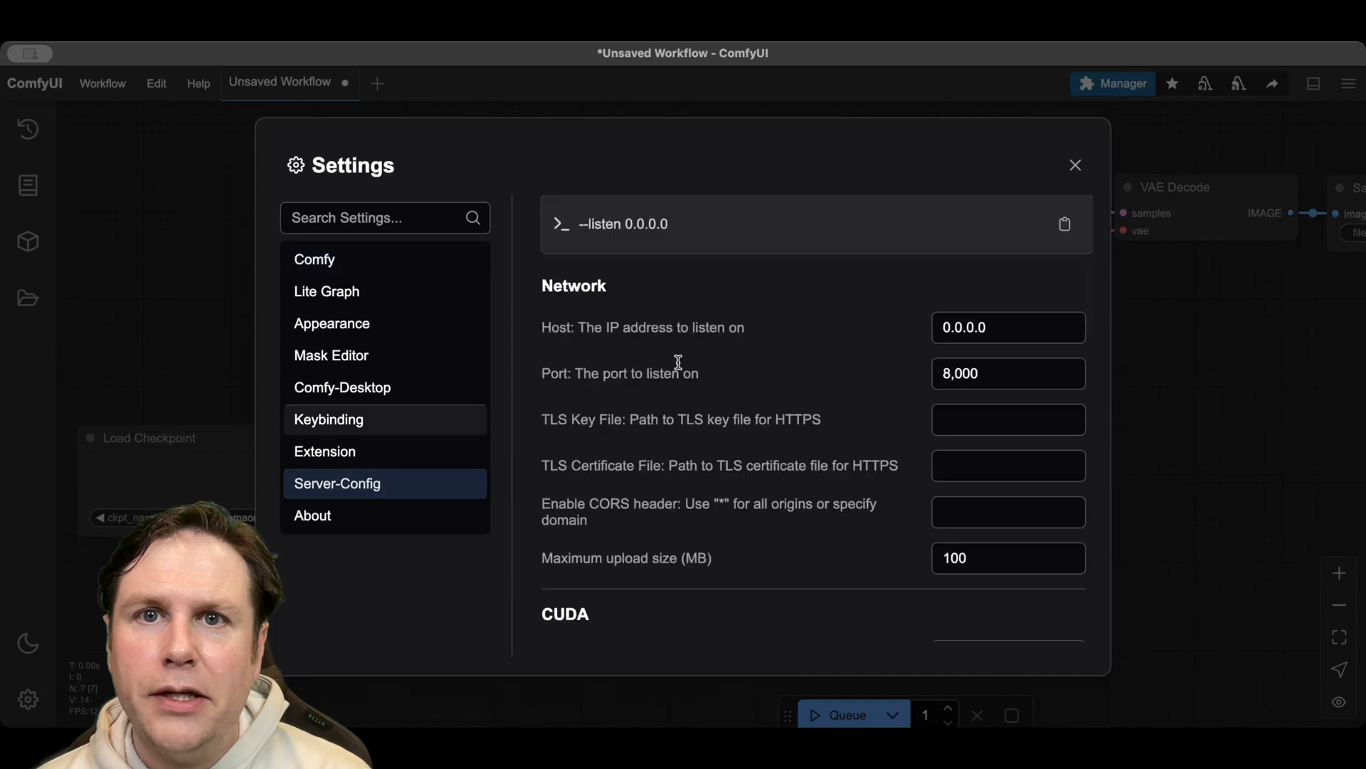
mouse_move(706, 255)
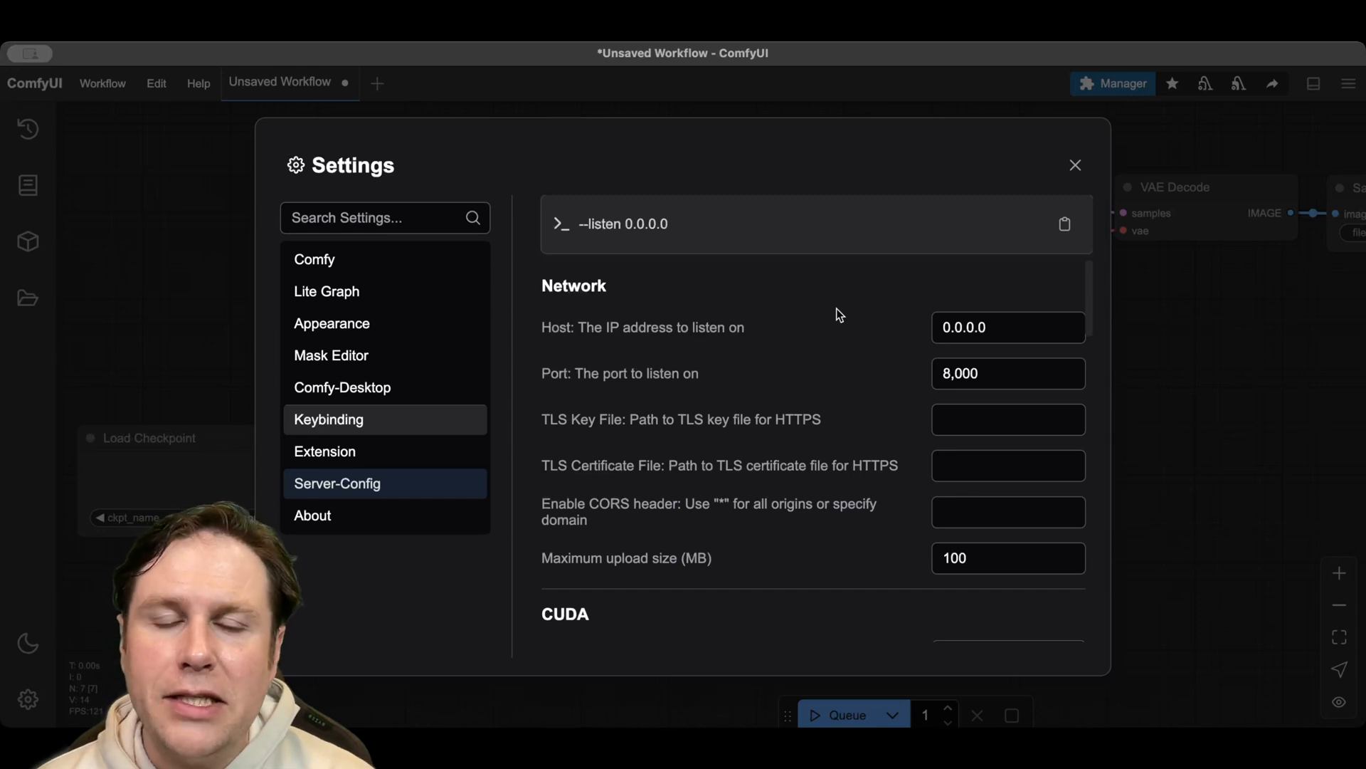
mouse_move(958, 397)
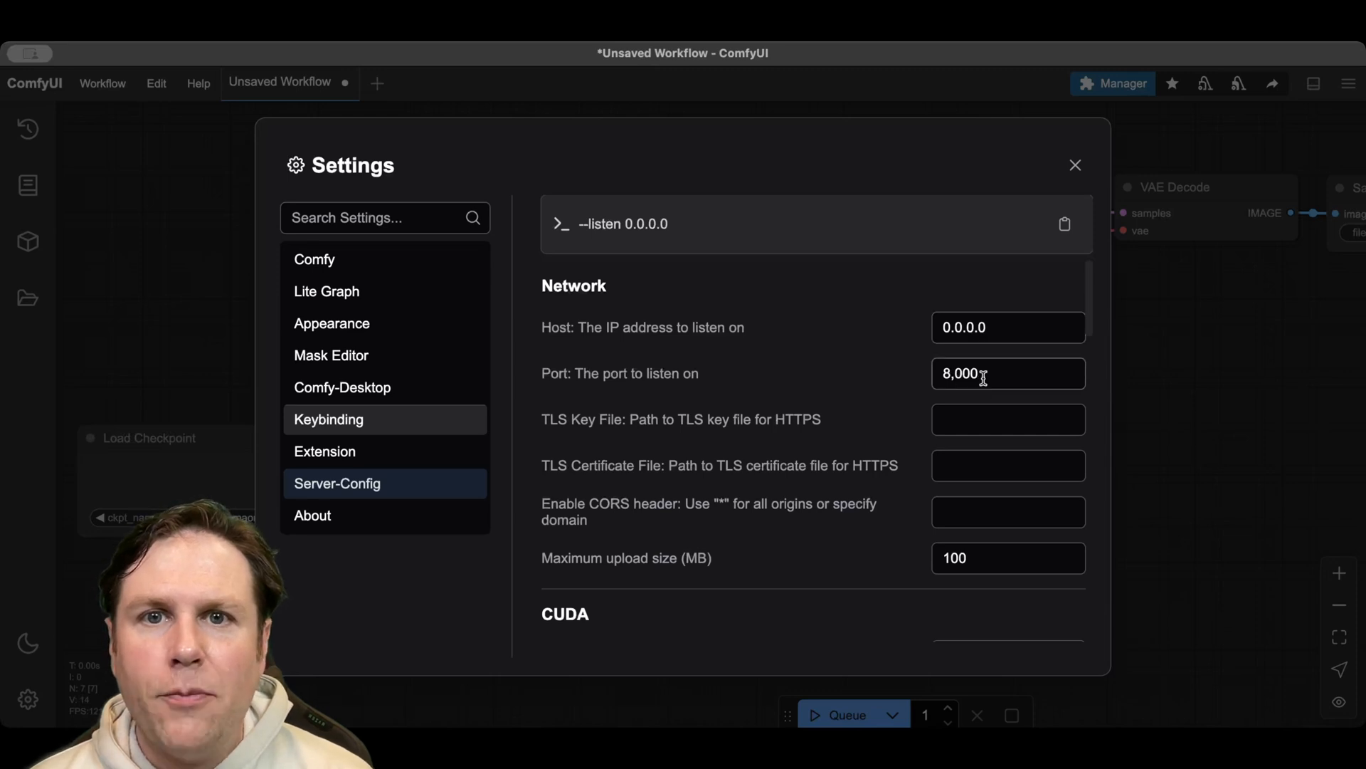
mouse_move(976, 397)
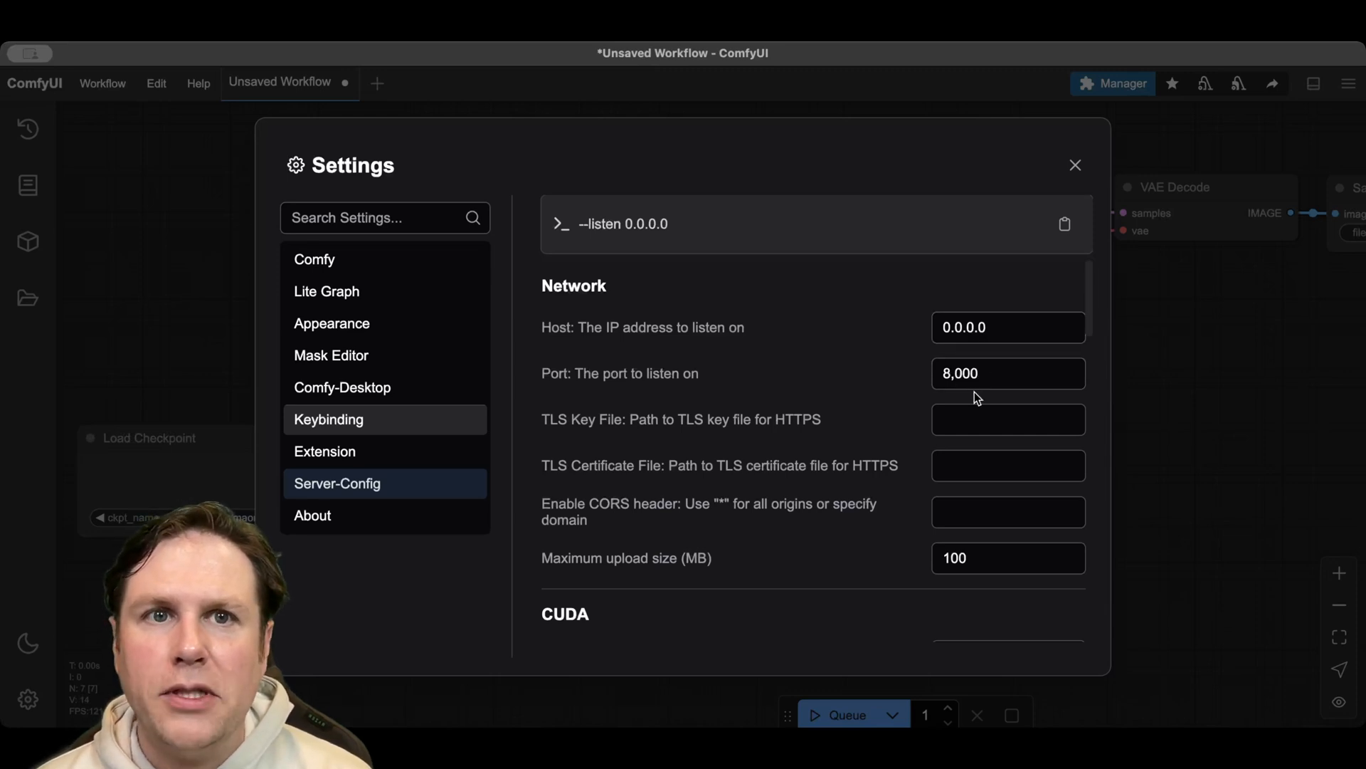
mouse_move(1076, 165)
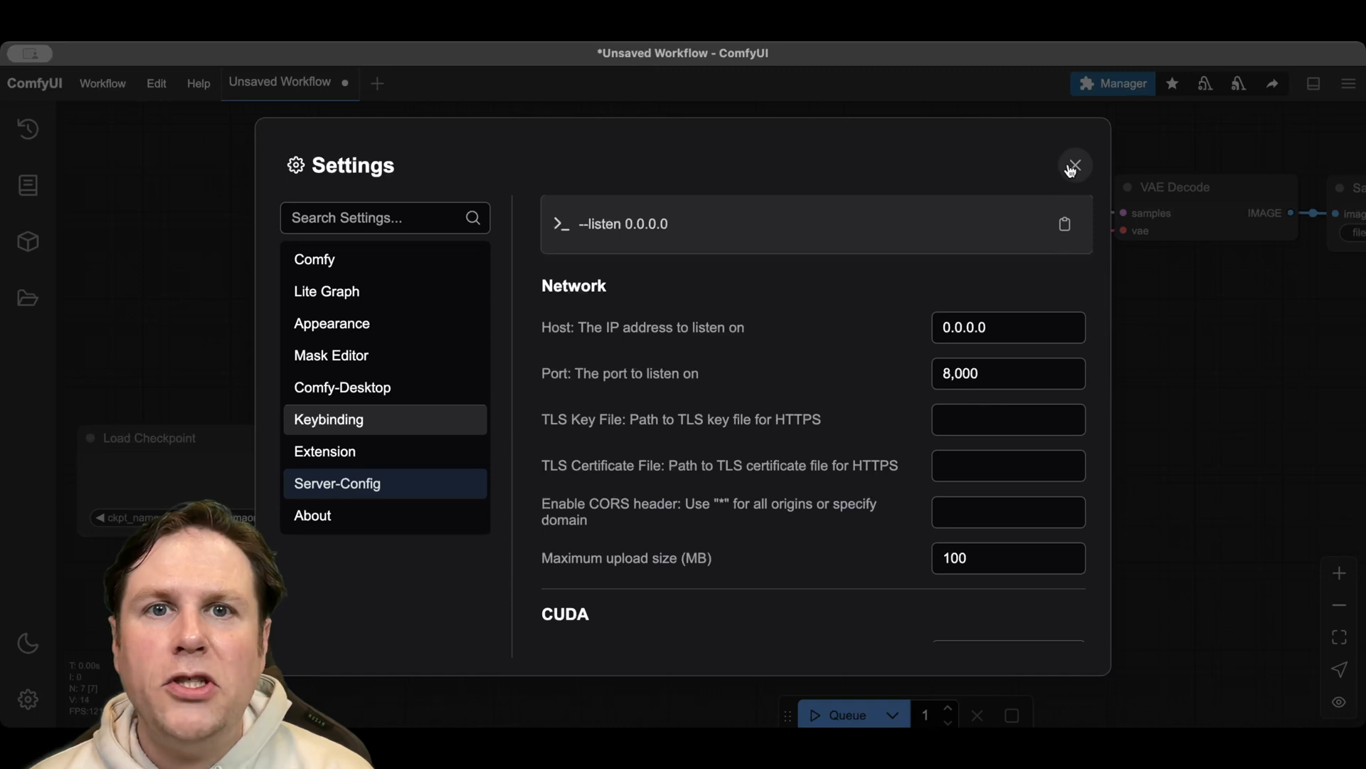
Close the Settings dialog to return to the orange cat workflow.
left_click(1074, 166)
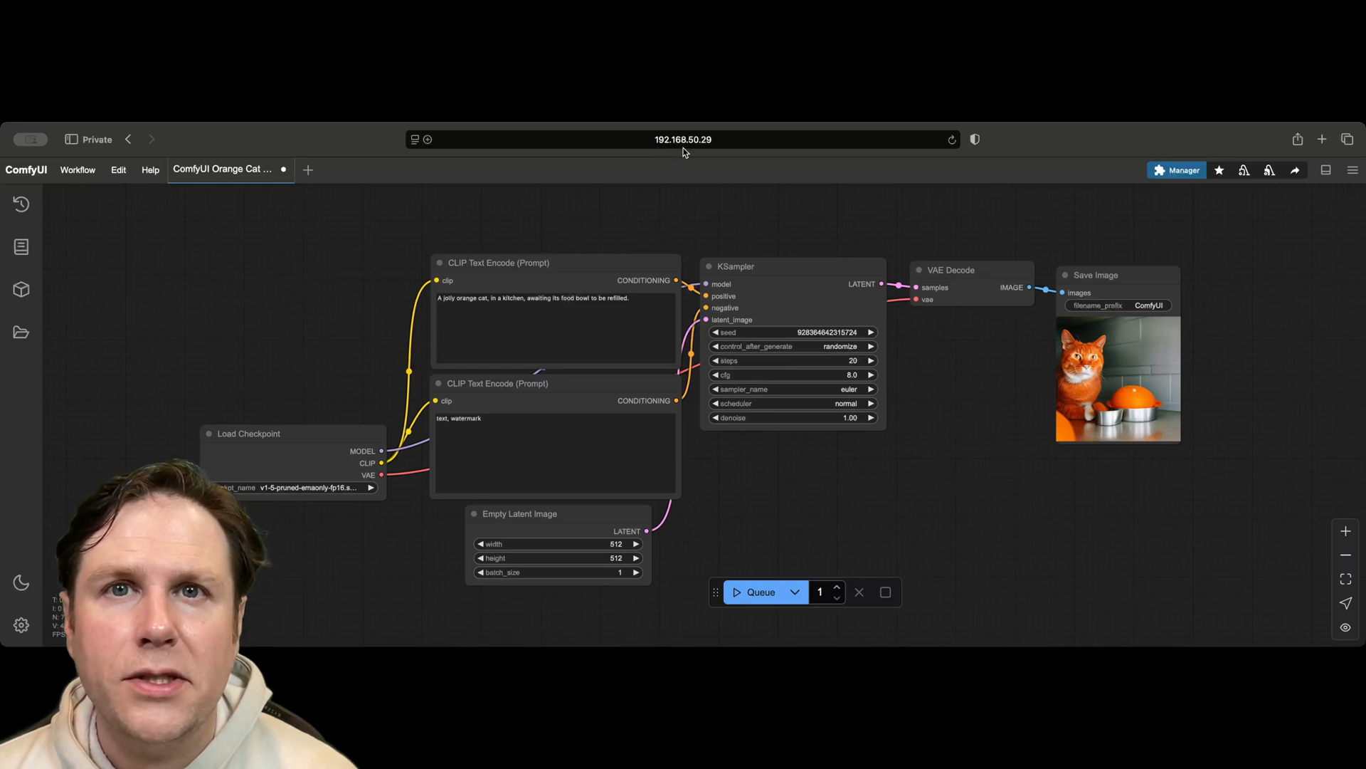
mouse_move(718, 148)
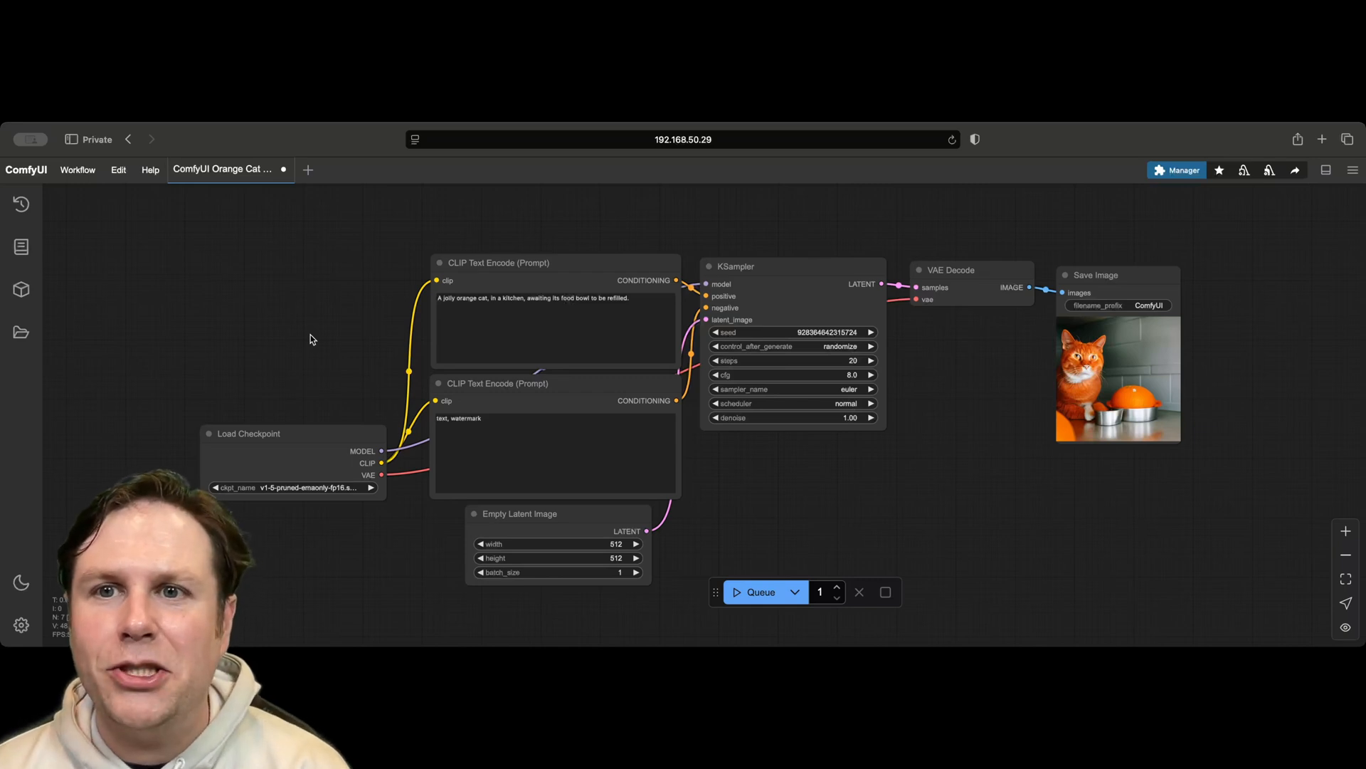
mouse_move(247, 367)
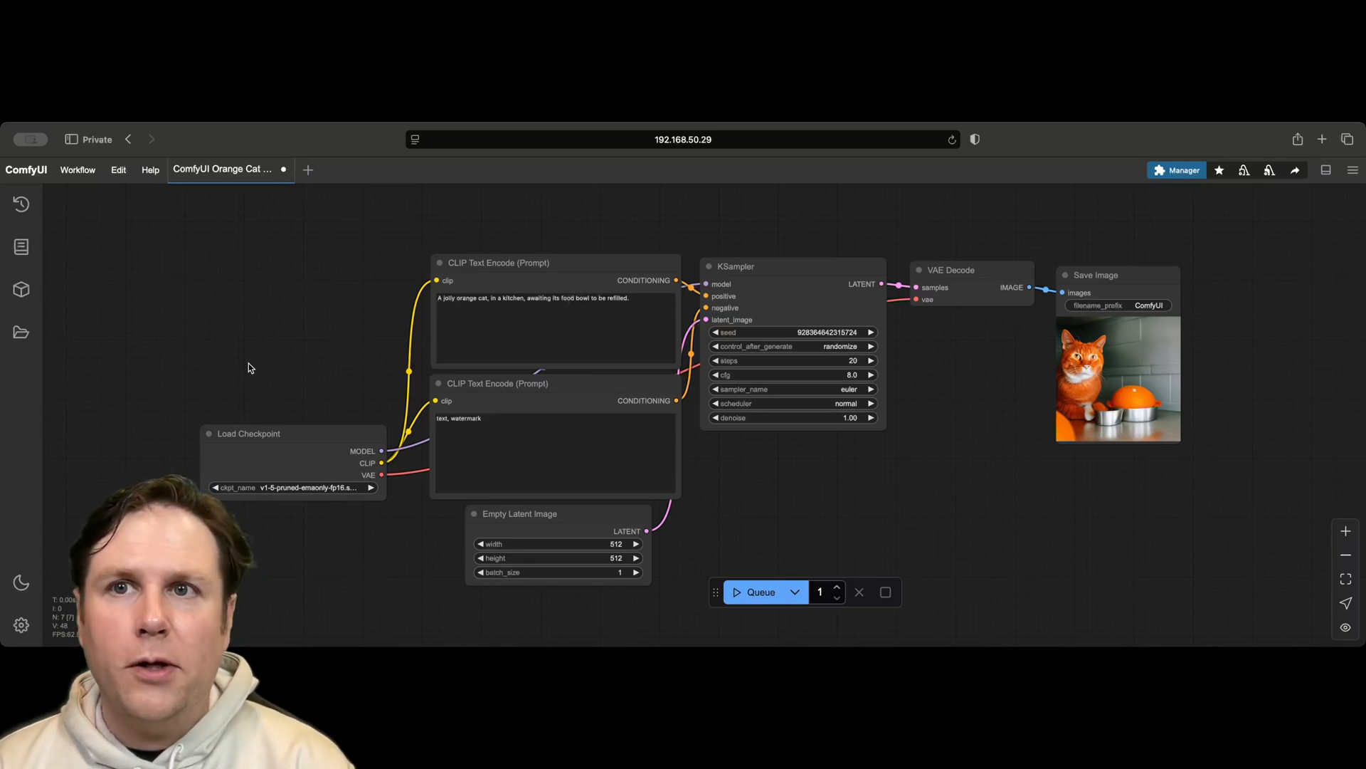
mouse_move(291, 318)
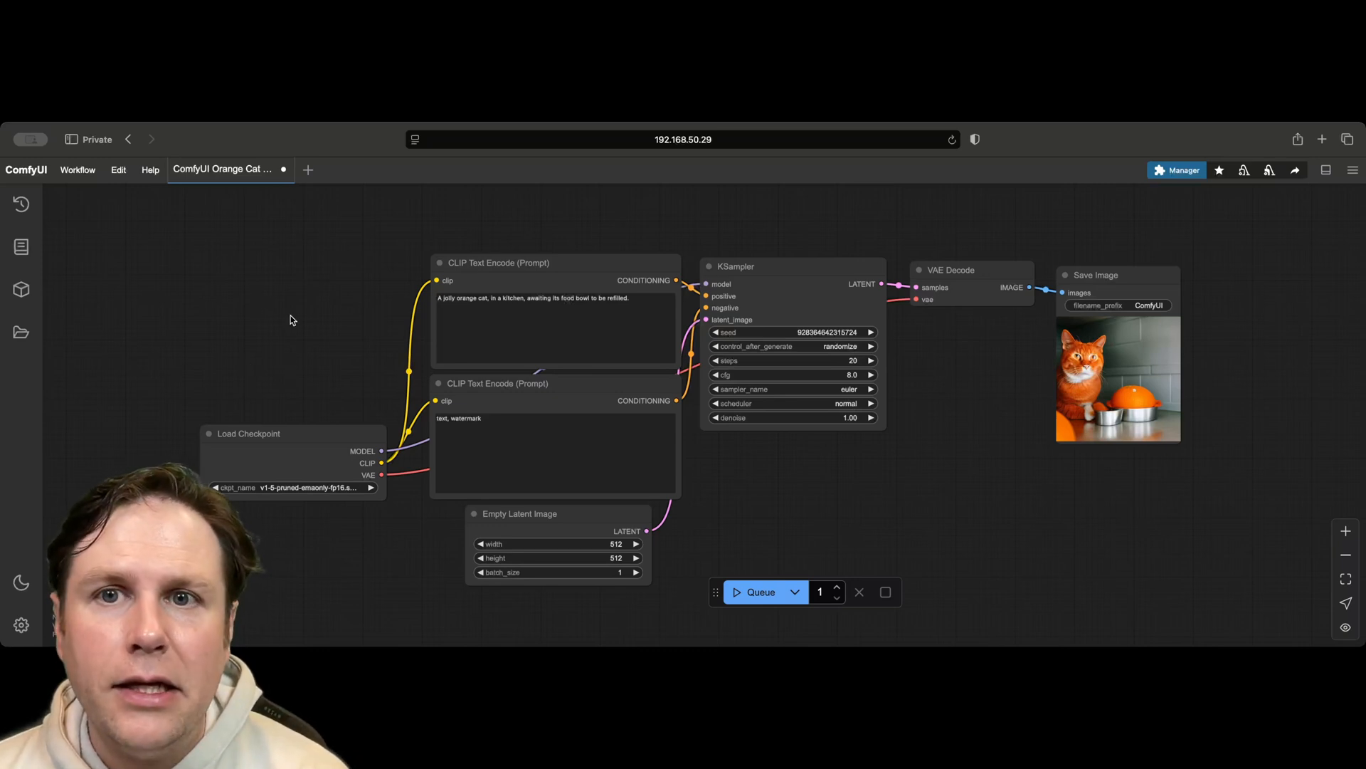
mouse_move(273, 331)
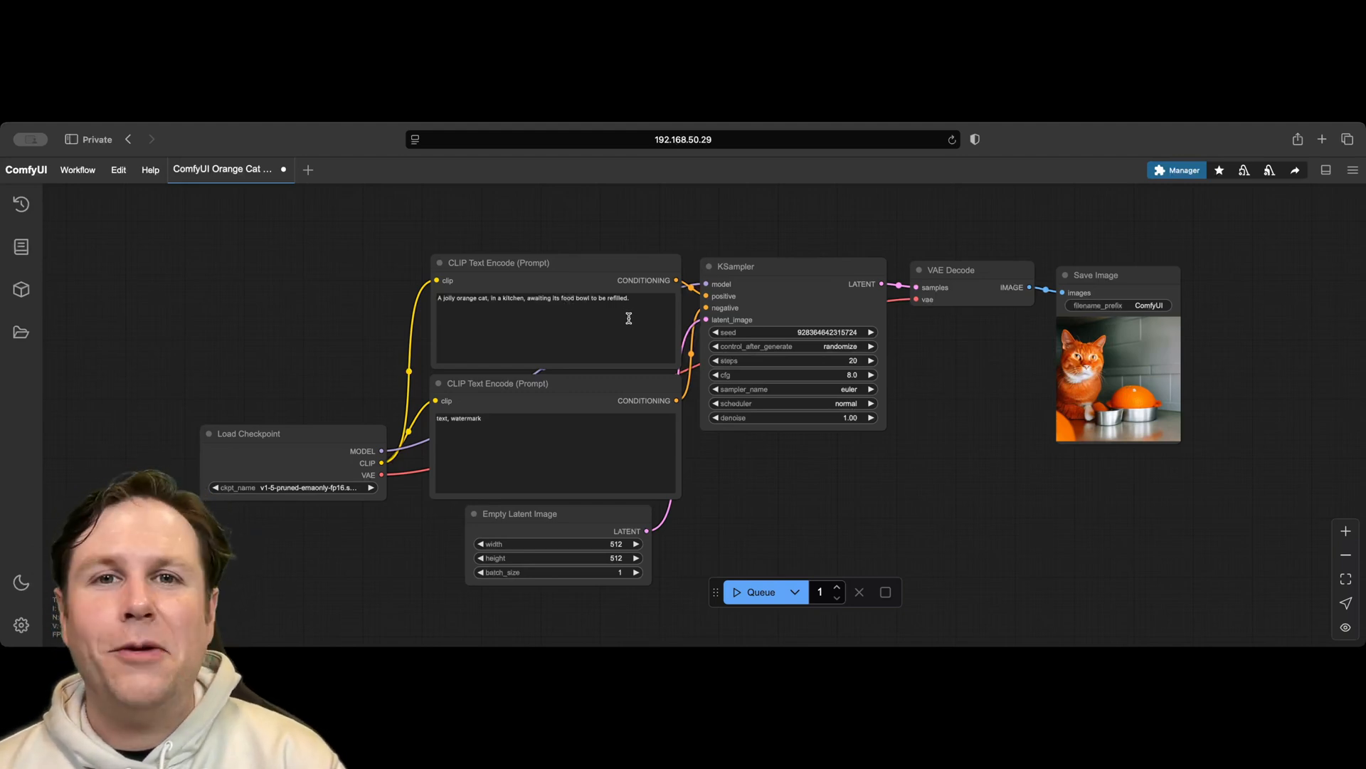
mouse_move(438, 410)
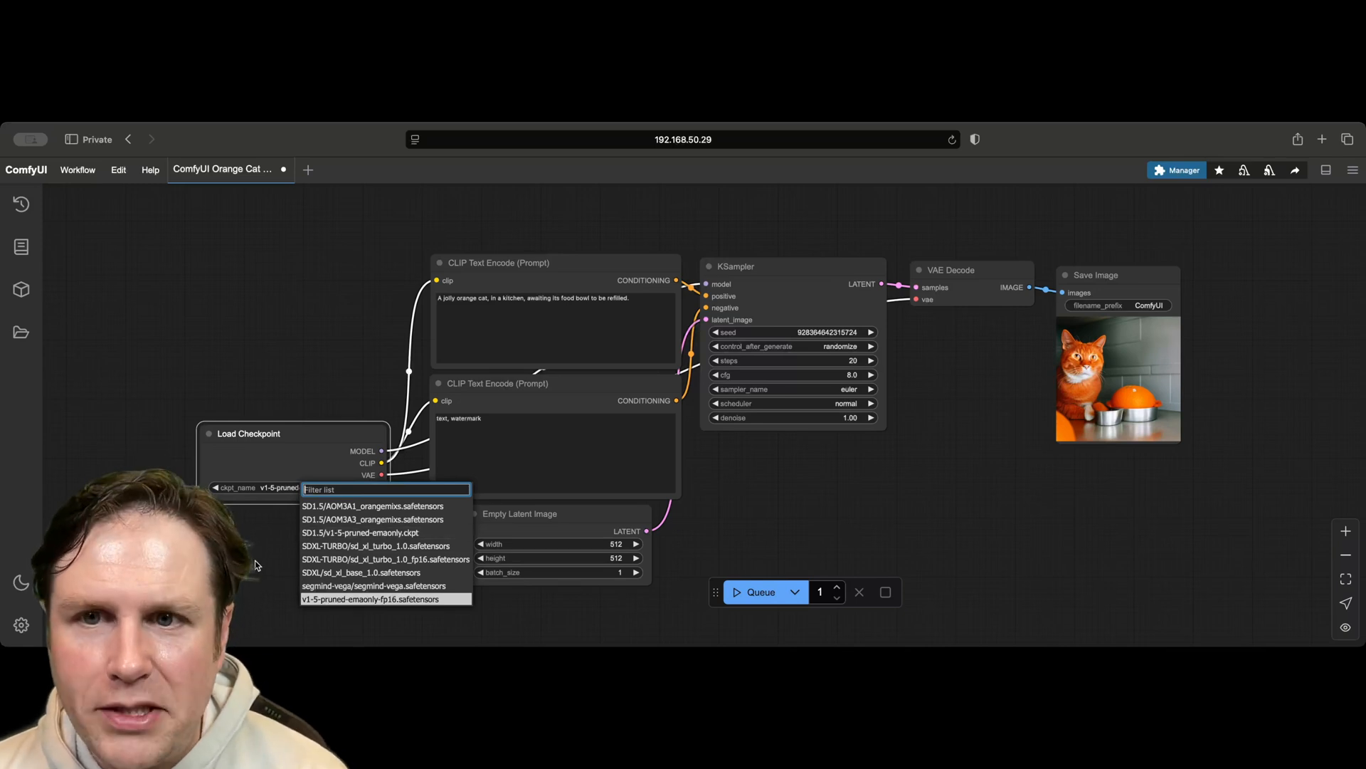
left_click(366, 599)
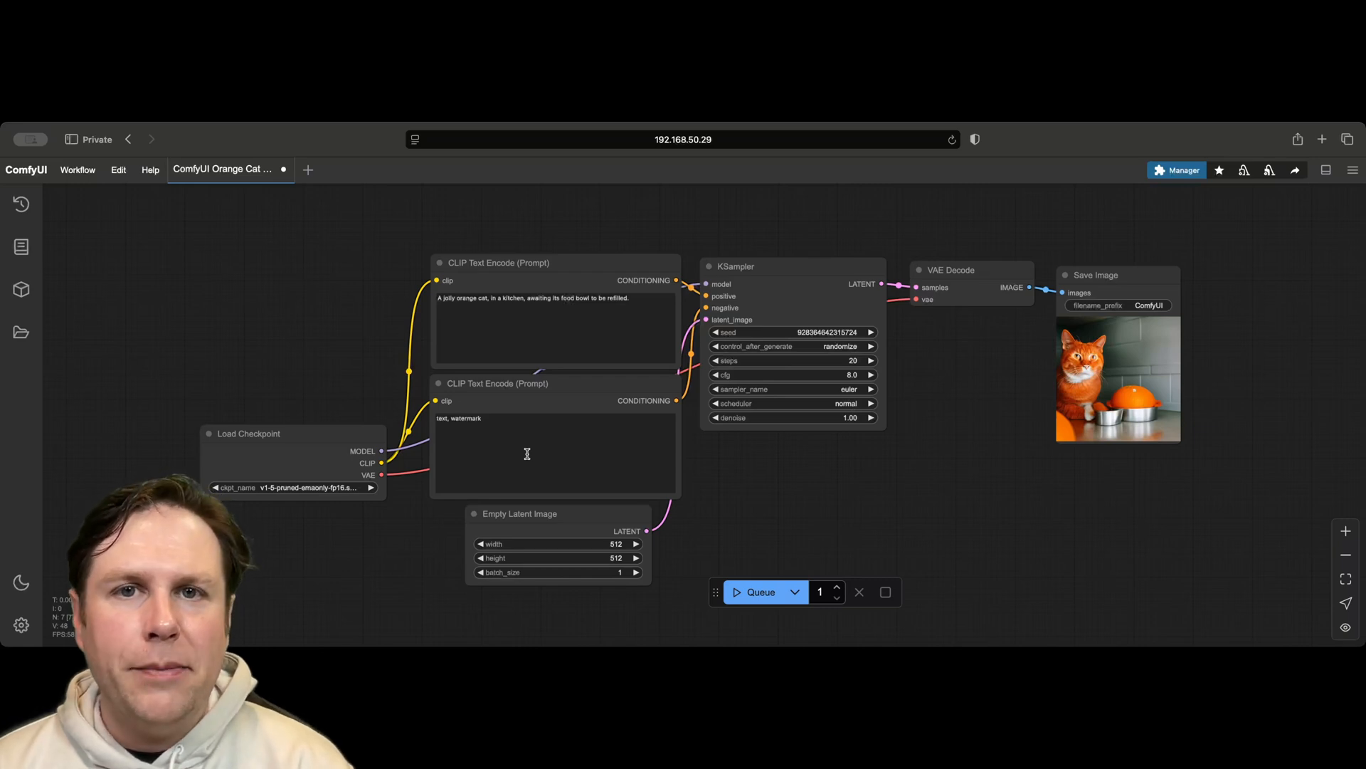
mouse_move(774, 284)
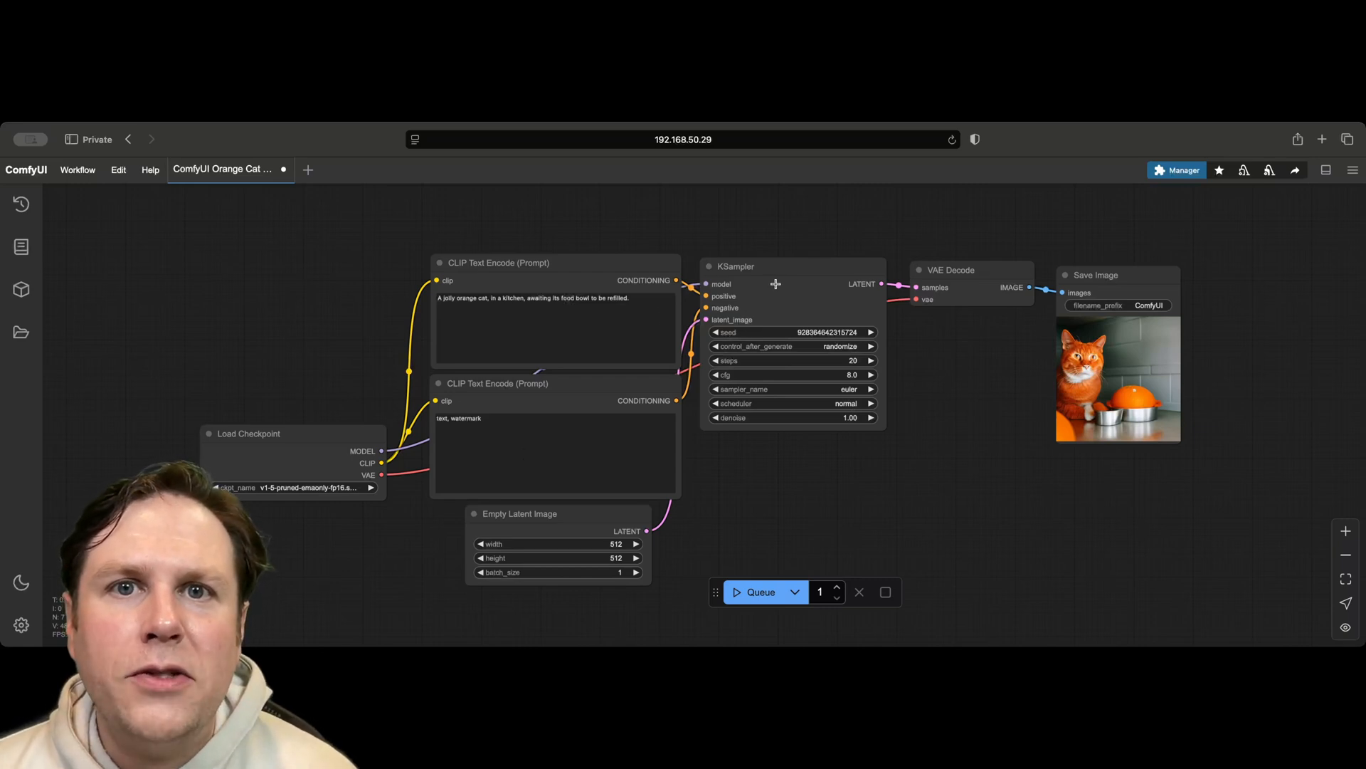
mouse_move(575, 529)
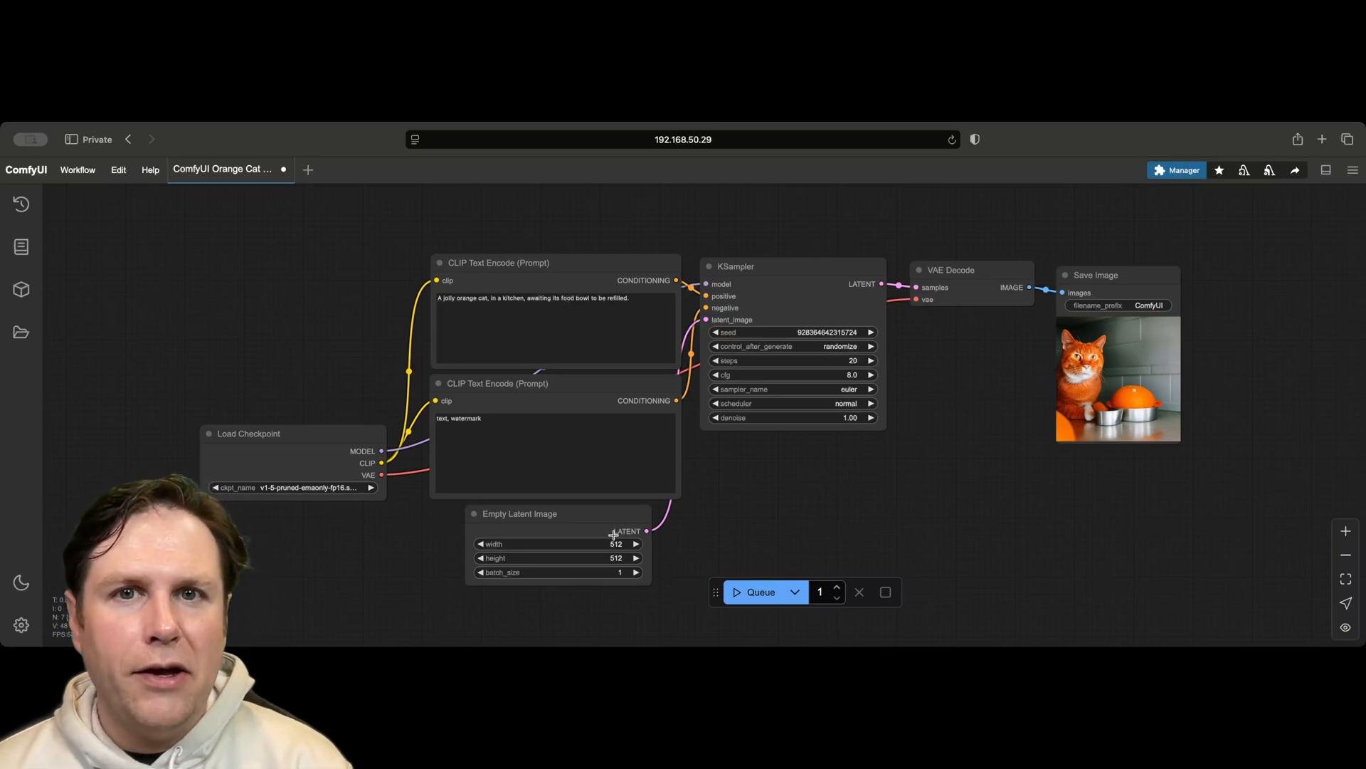
mouse_move(793, 414)
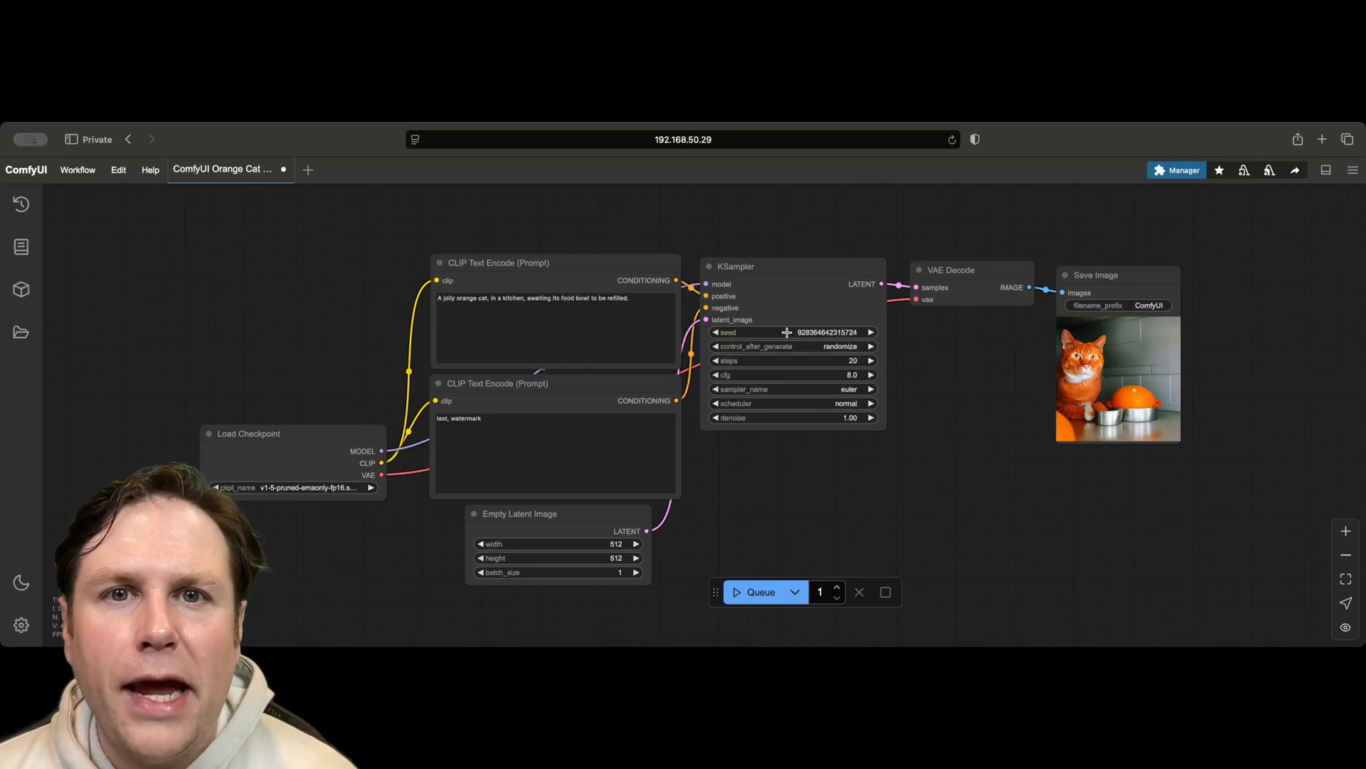
mouse_move(821, 299)
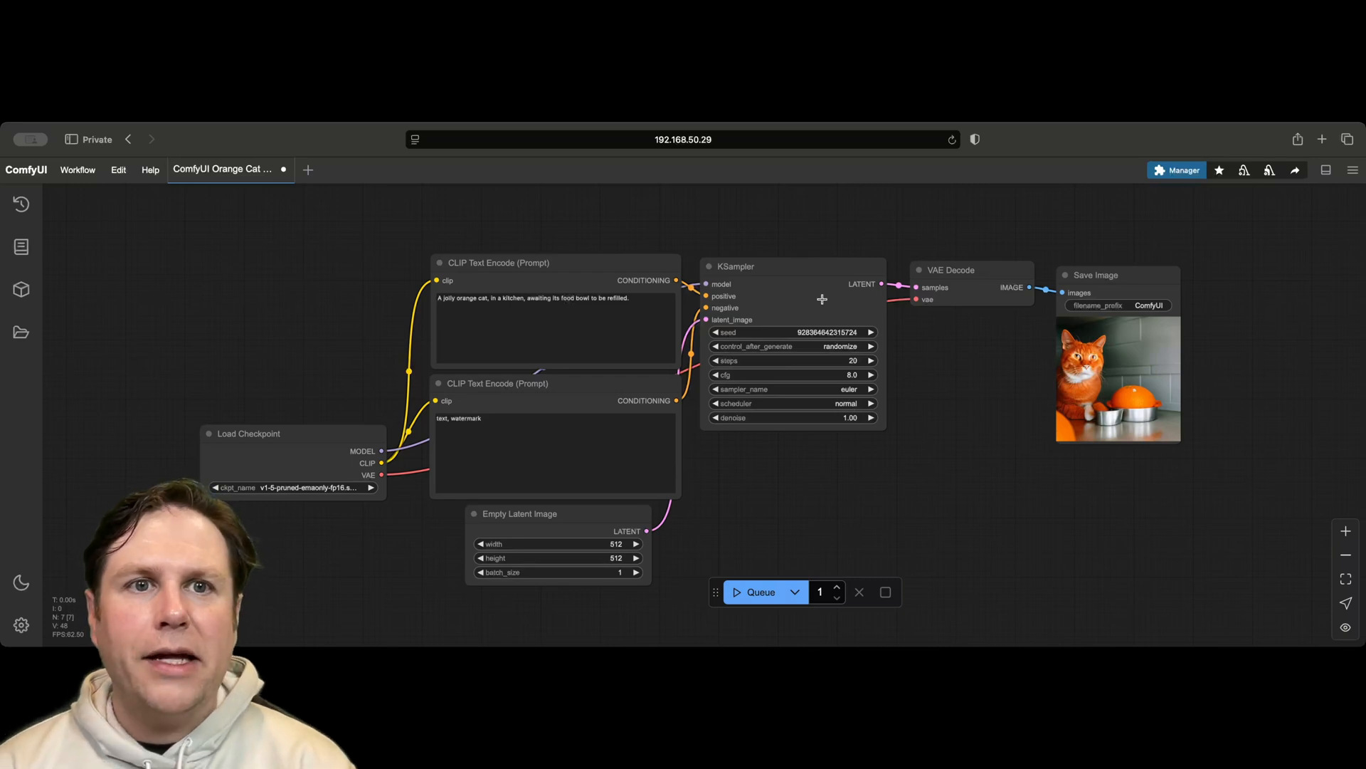
mouse_move(980, 321)
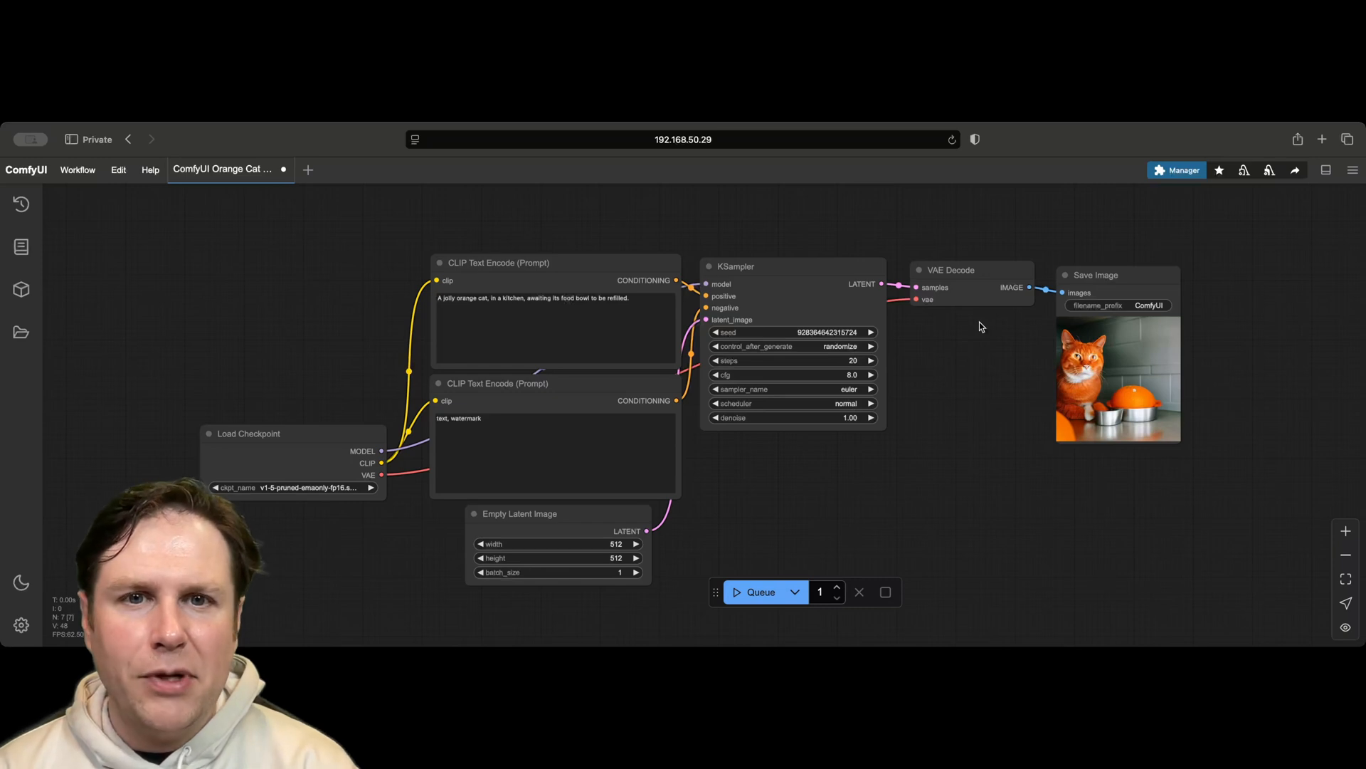
mouse_move(279, 484)
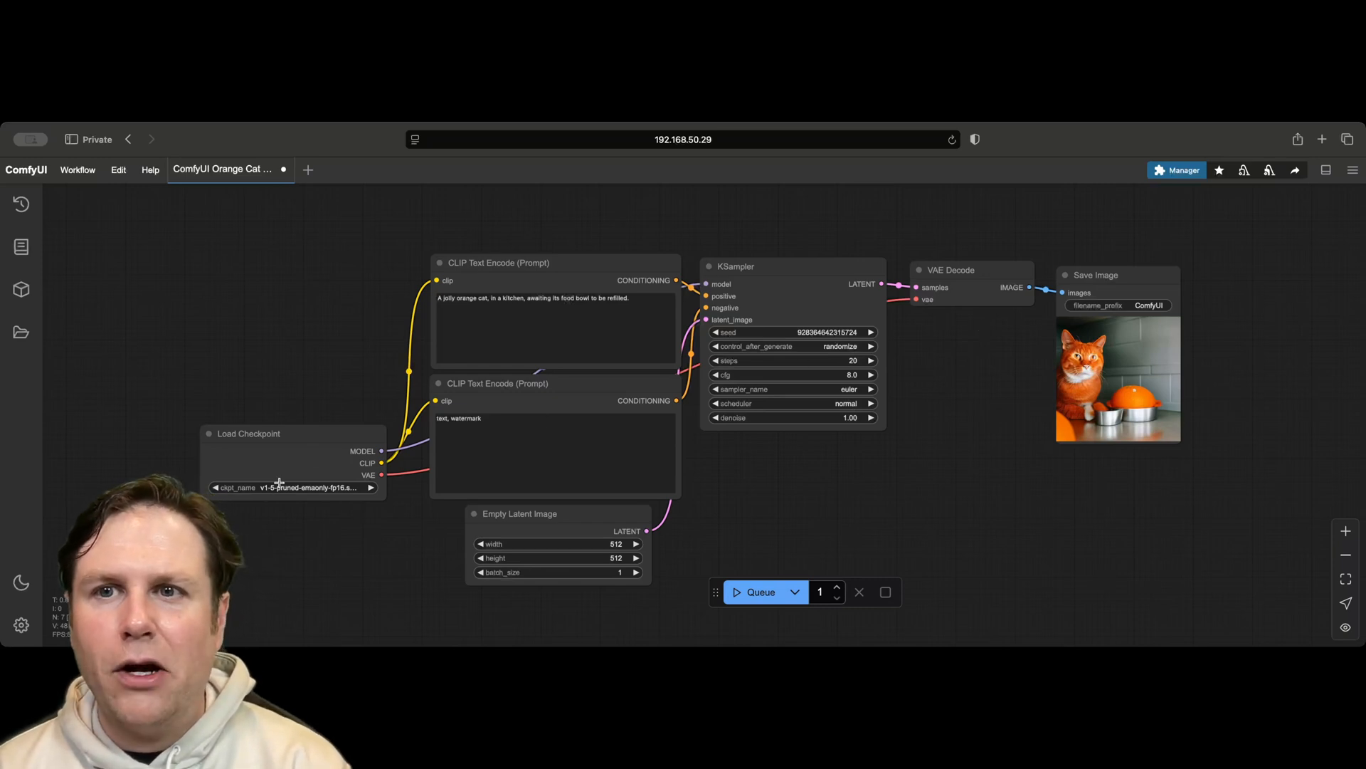
mouse_move(351, 570)
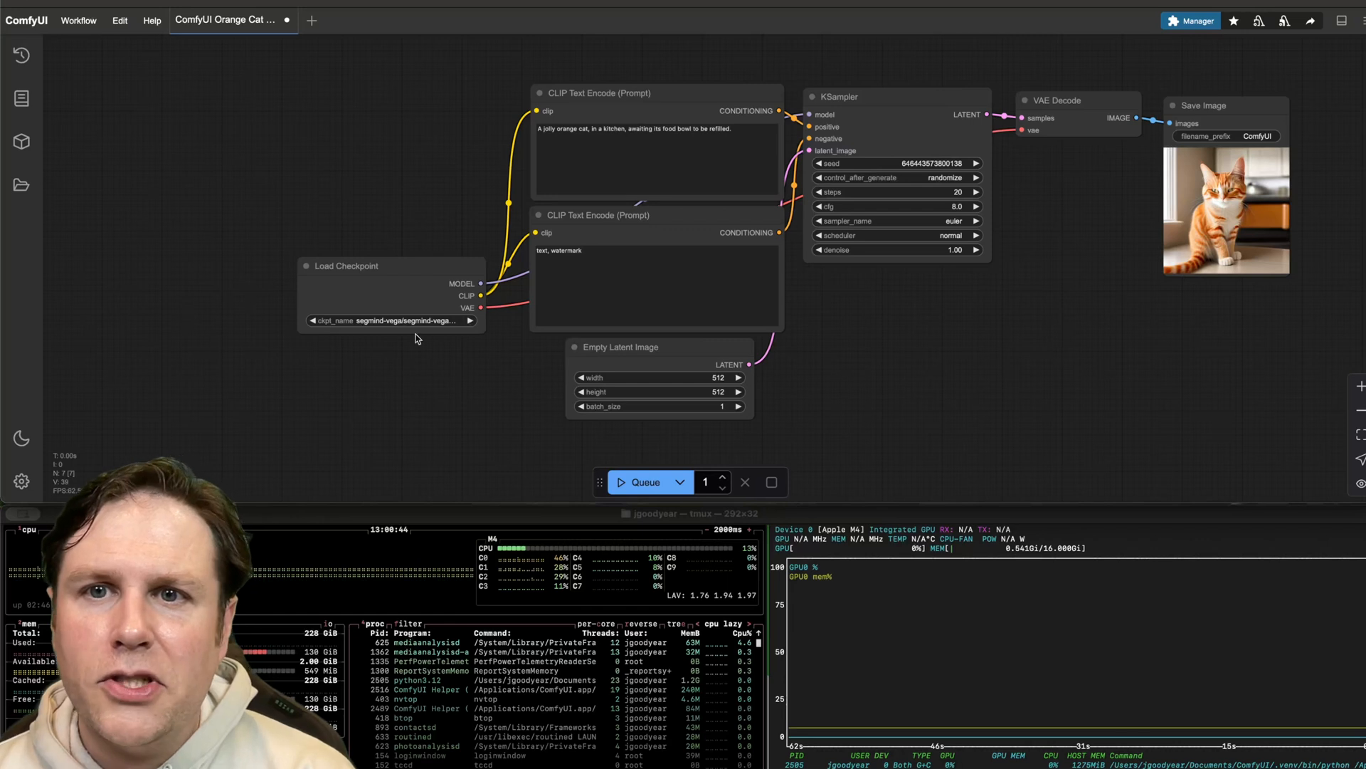
mouse_move(424, 441)
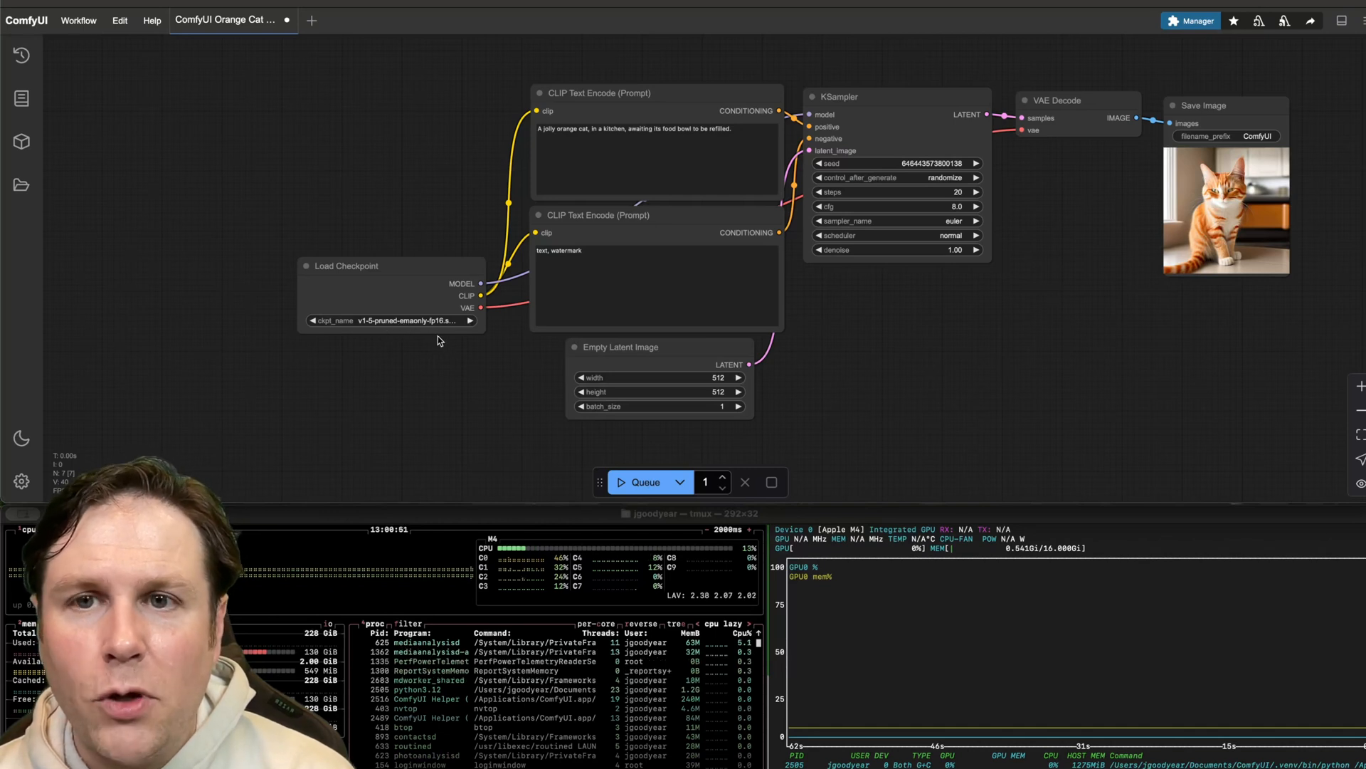
mouse_move(639, 482)
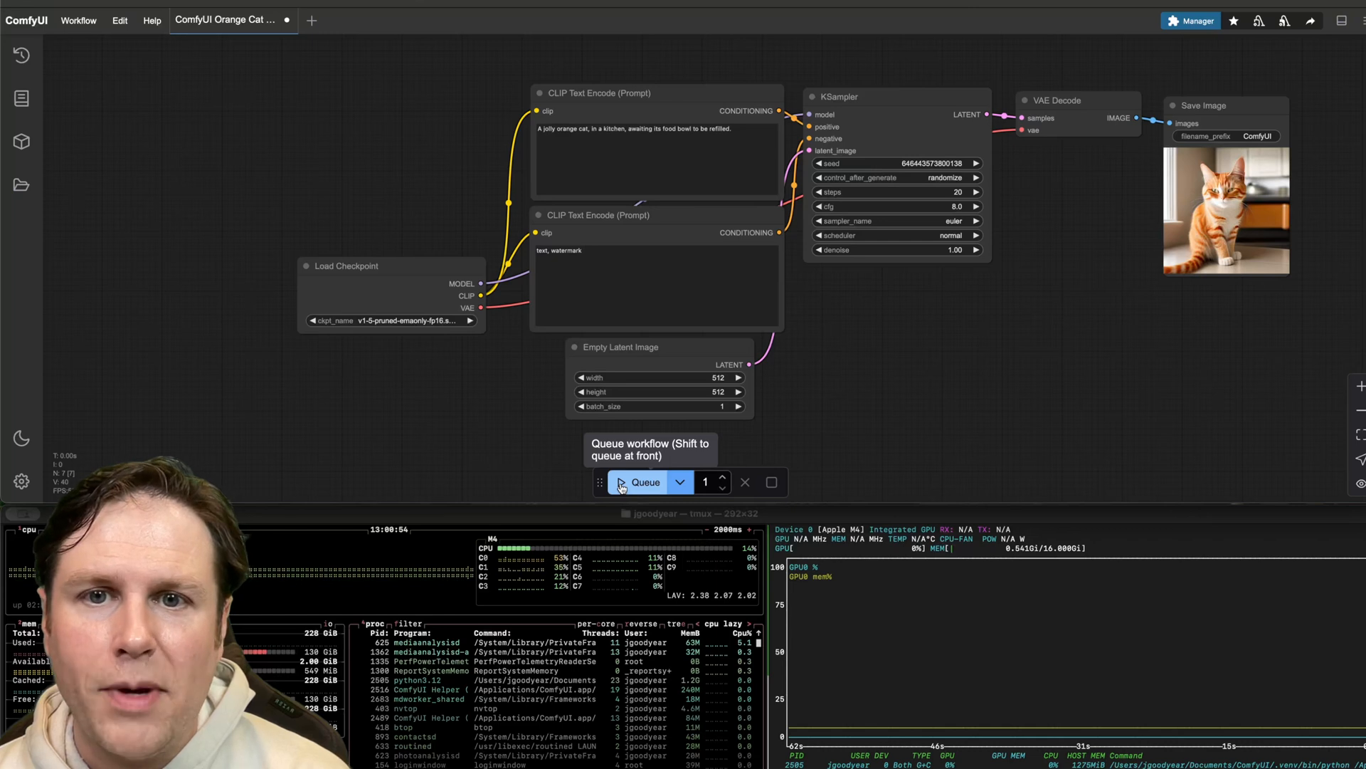
Queue four runs of the cat workflow on v1-5 and show the Queue panel with images and run times.
left_click(643, 483)
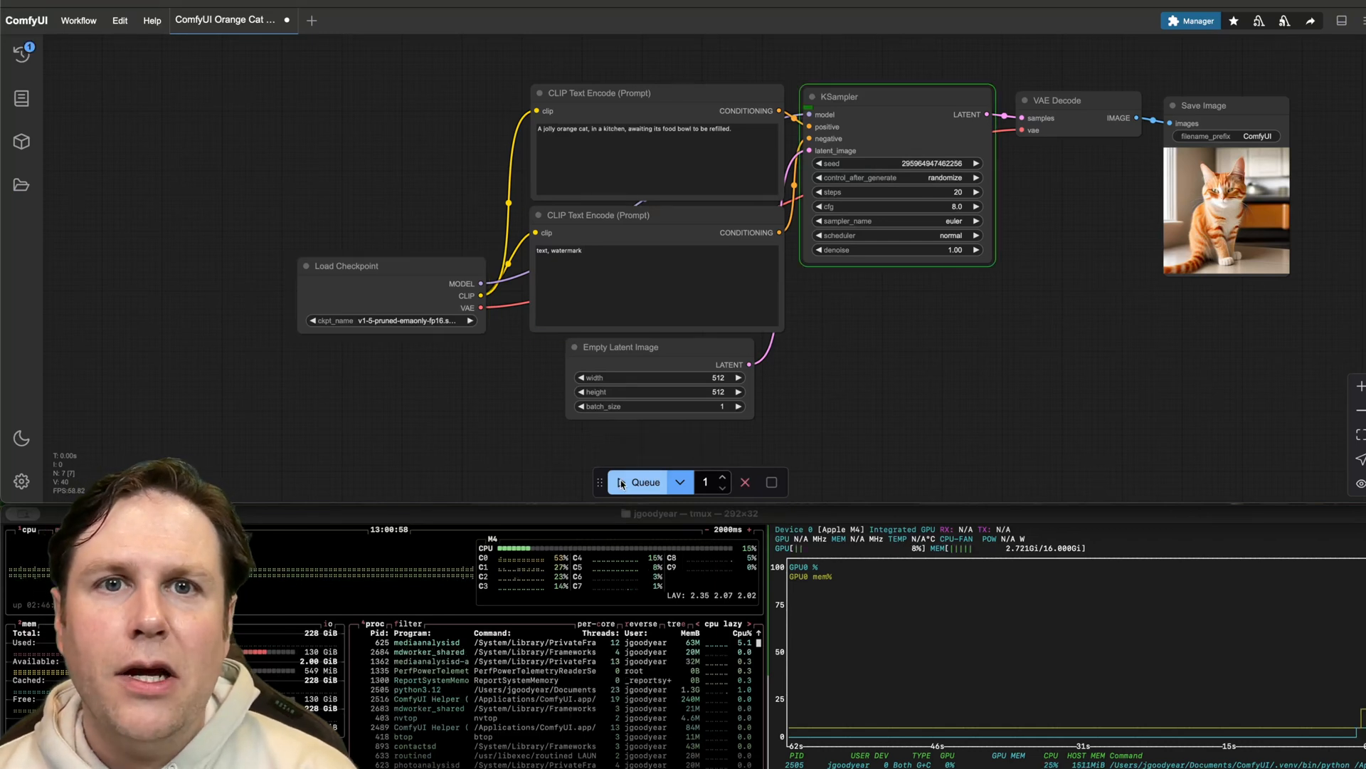
left_click(643, 481)
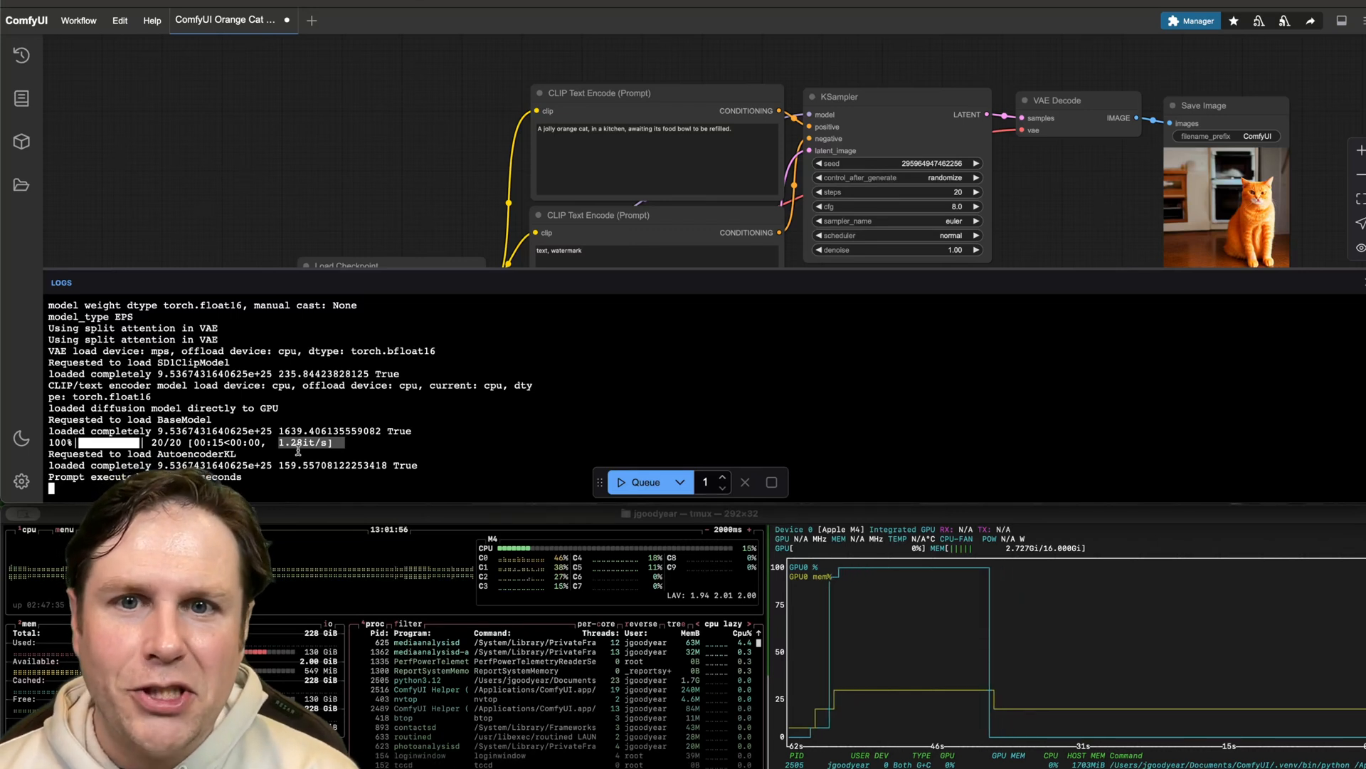
mouse_move(712, 481)
type("4")
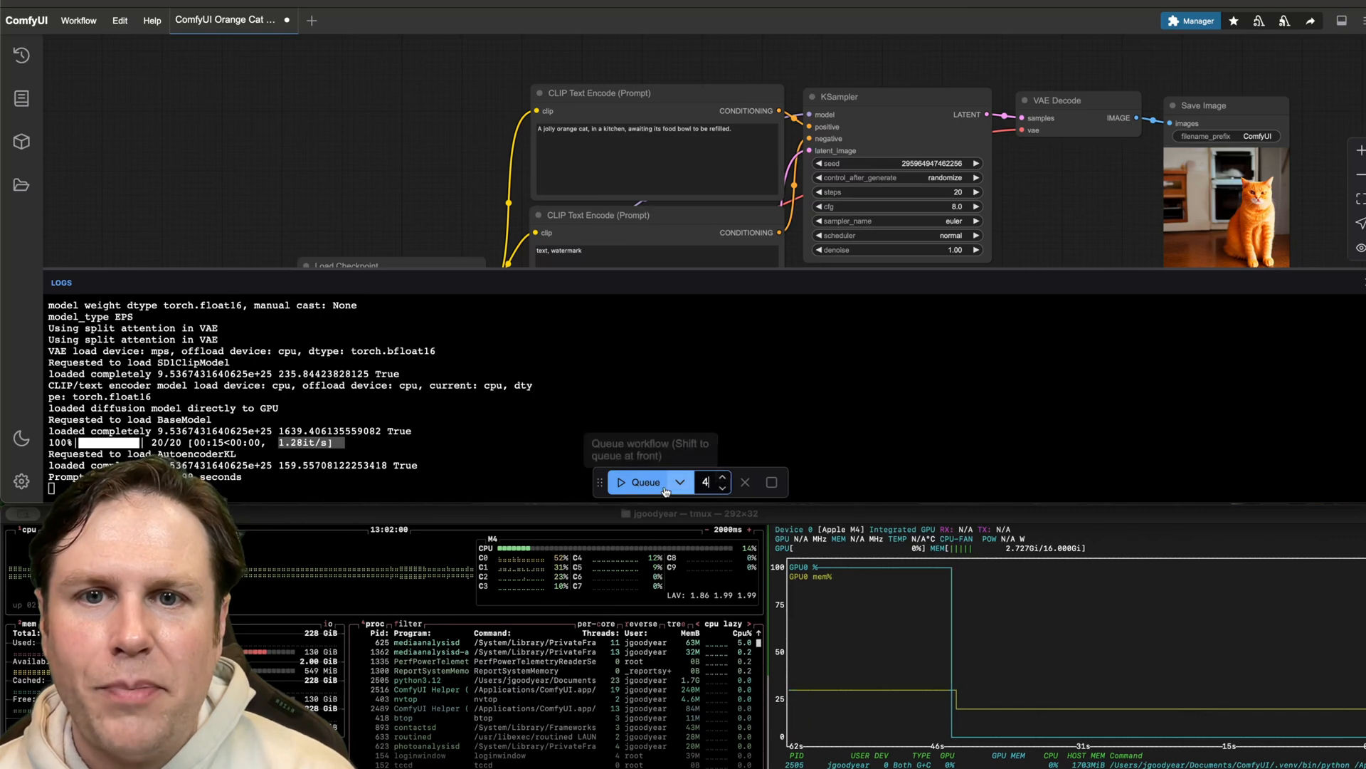
left_click(643, 481)
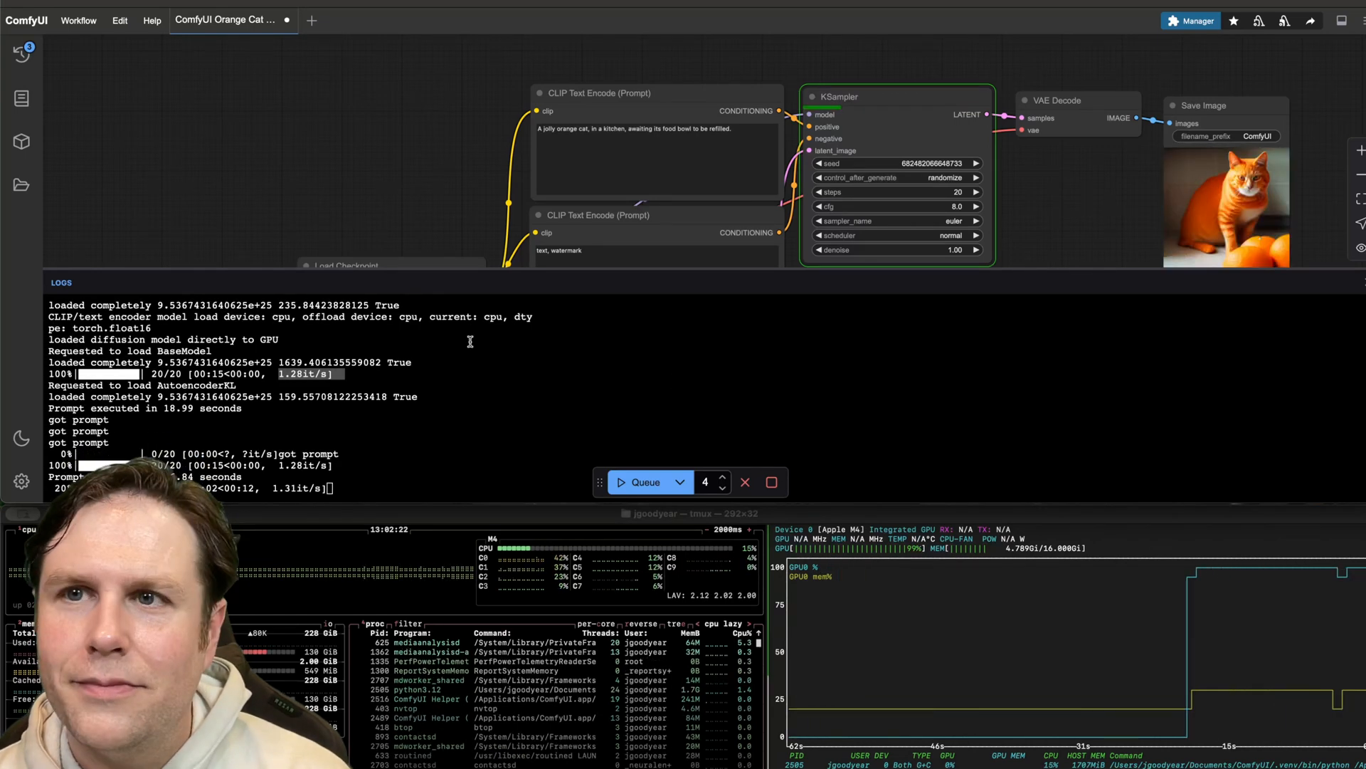
left_click(22, 53)
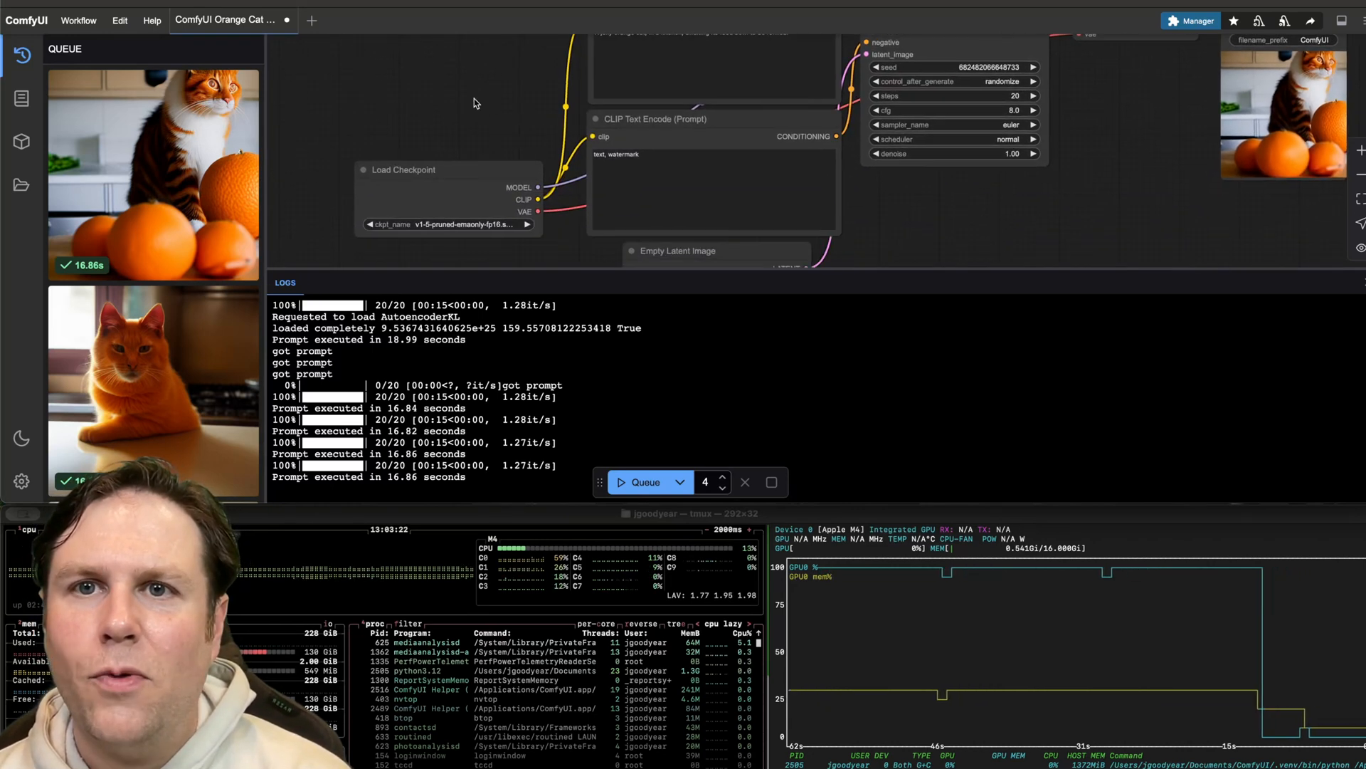
left_click(444, 223)
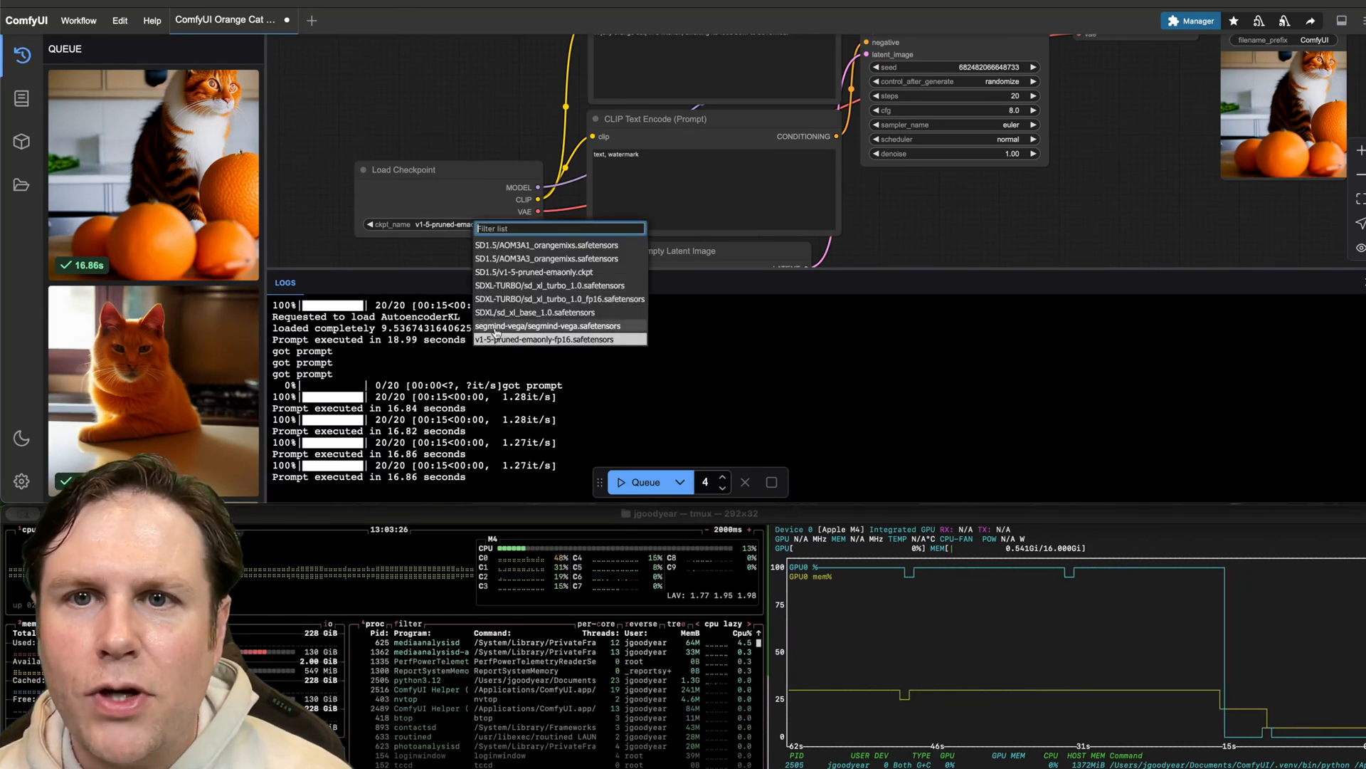
Switch Load Checkpoint to segmind-vega.safetensors and queue a batch of four cat images.
left_click(556, 339)
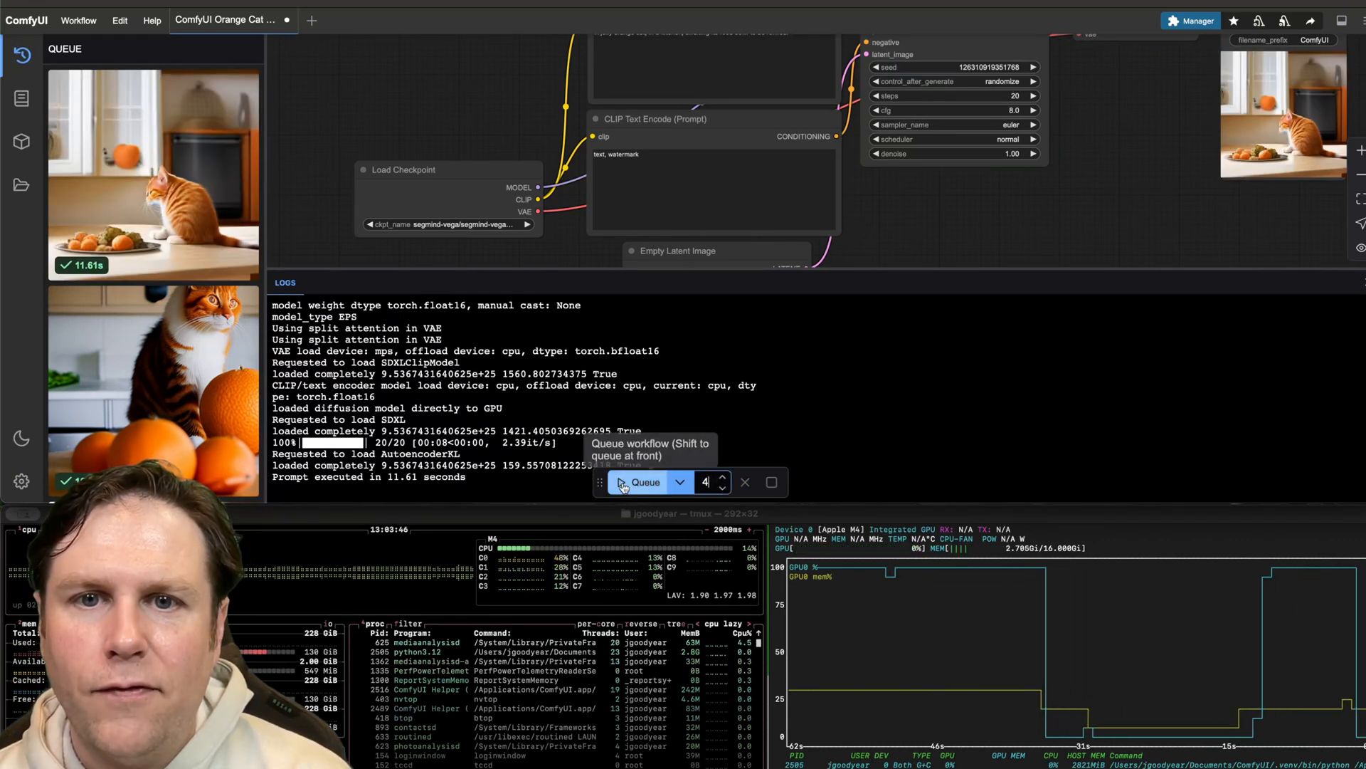
left_click(643, 482)
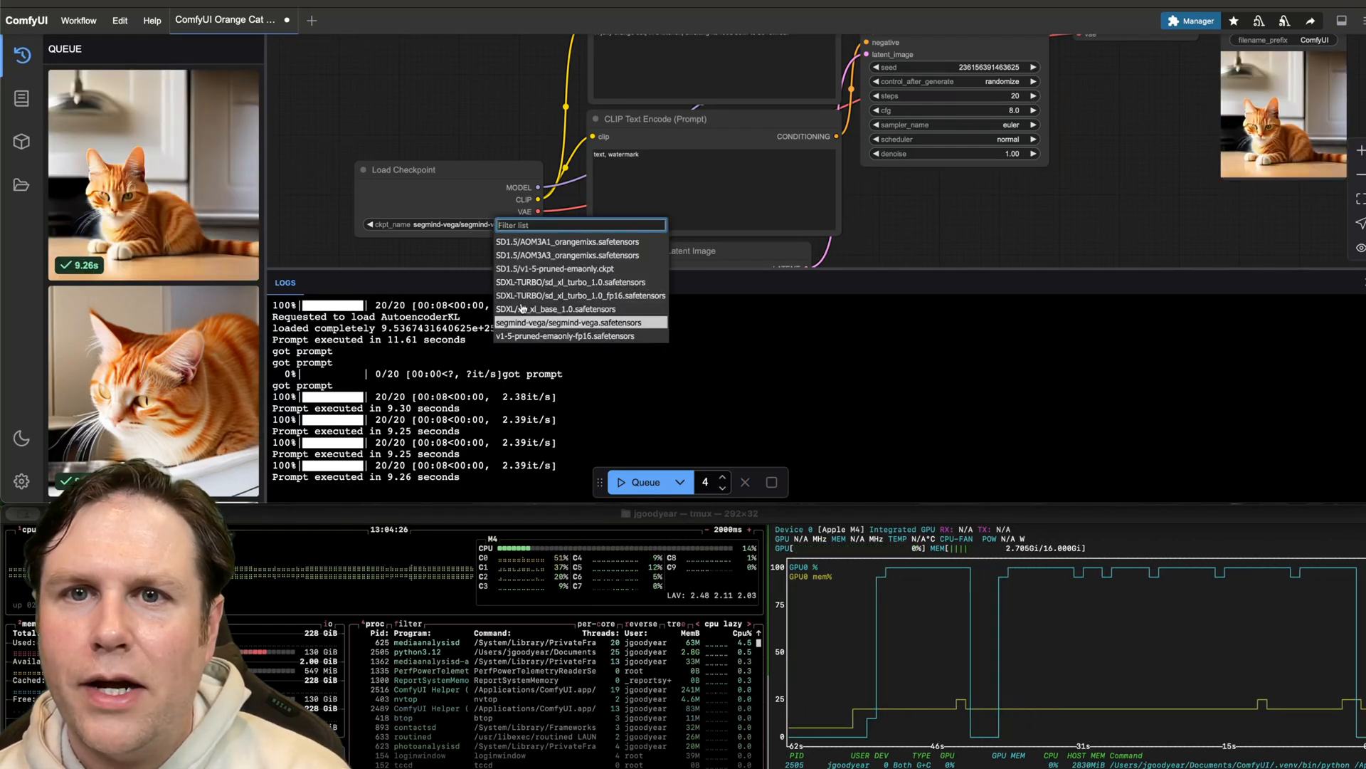
Switch to sd_xl_base_1.0.safetensors, queue one warm-up run, then a batch of four.
left_click(569, 323)
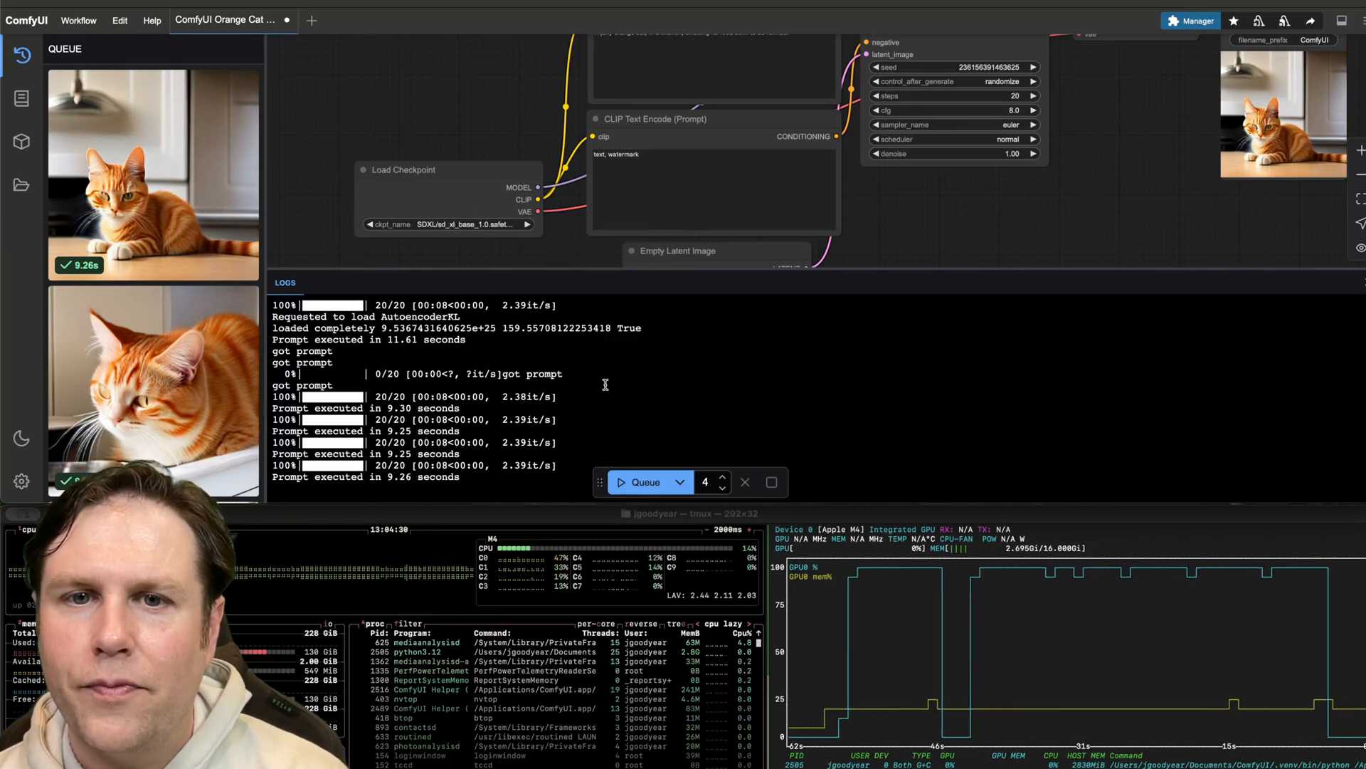
left_click(722, 487)
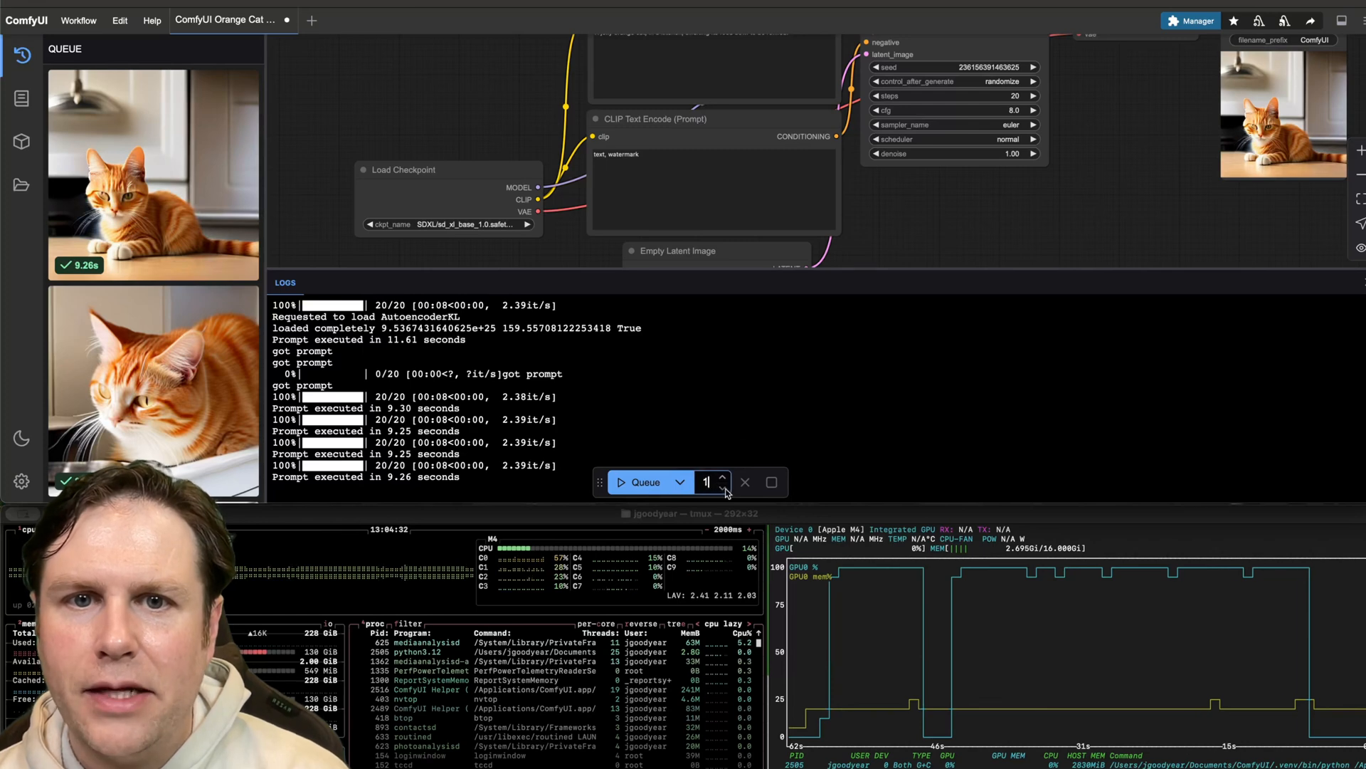
left_click(646, 481)
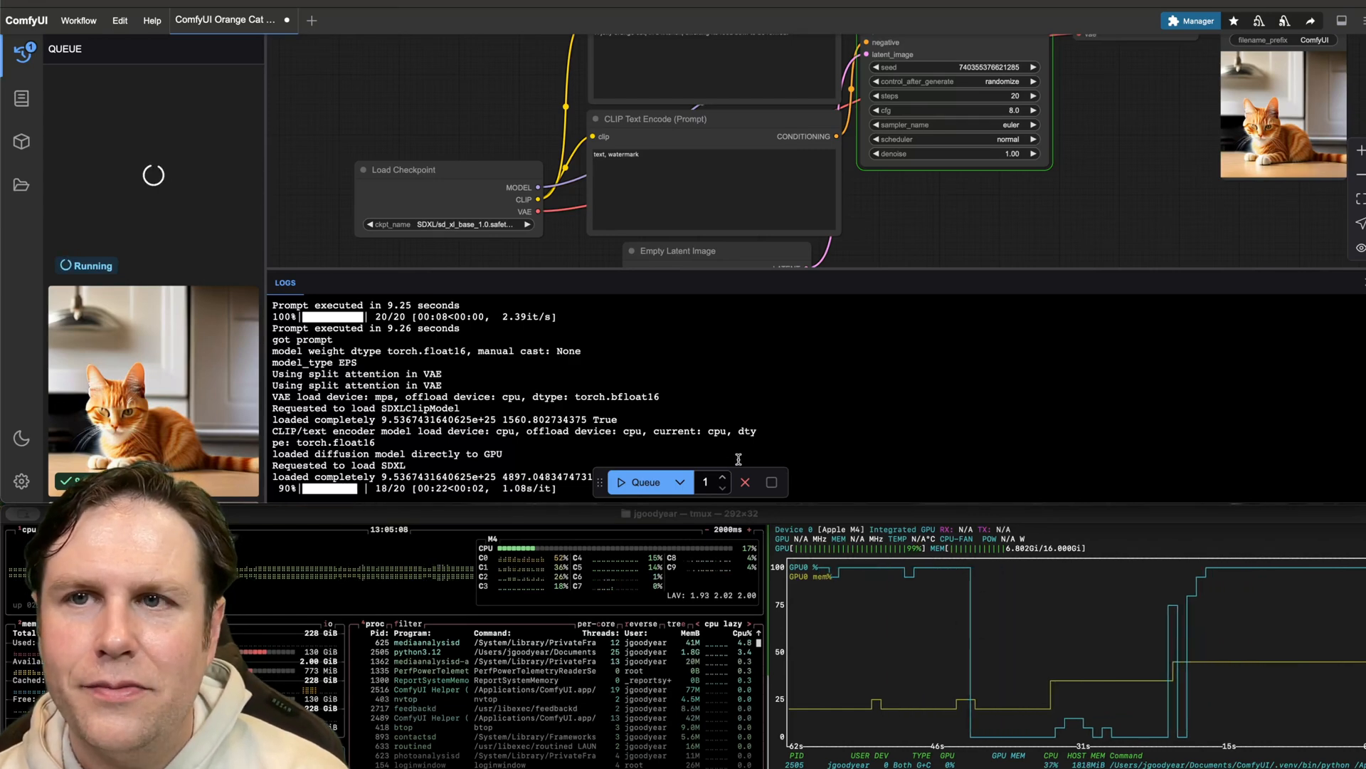
left_click(642, 481)
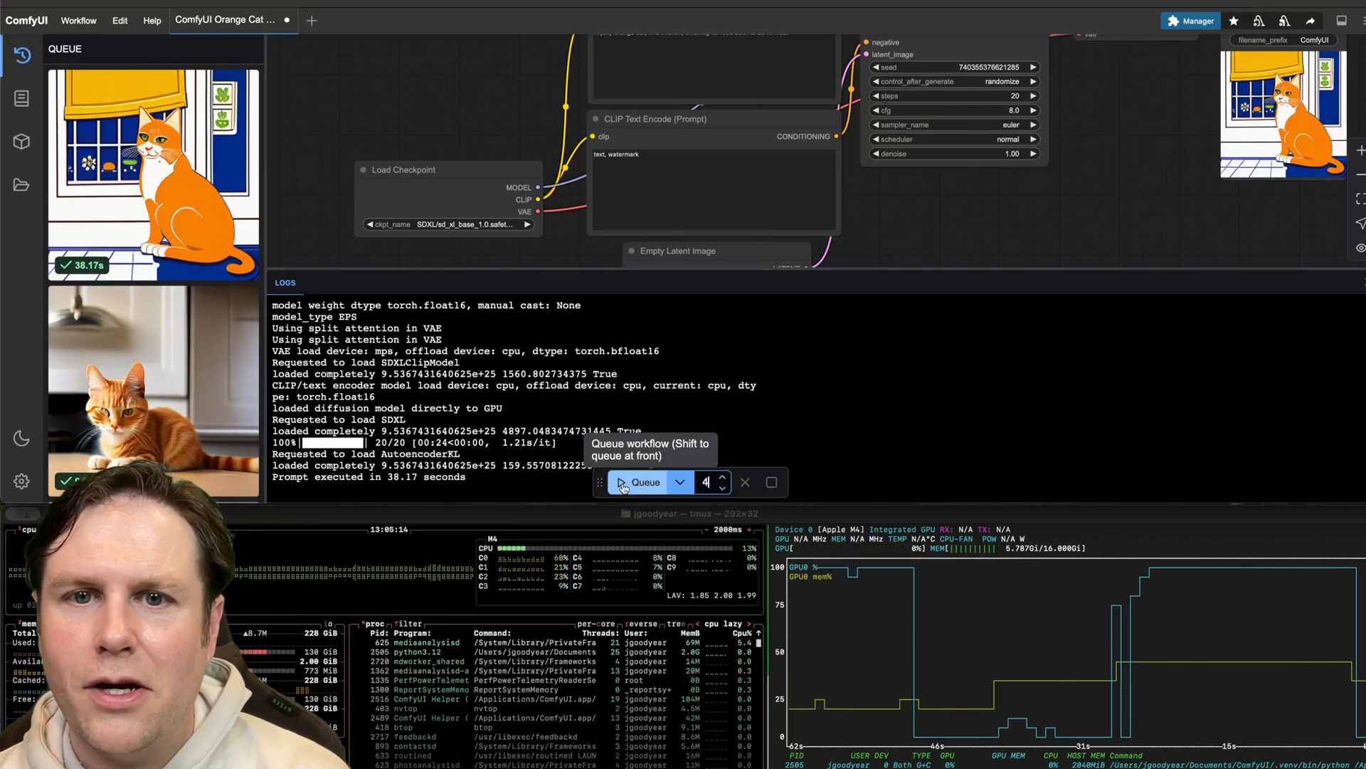
left_click(644, 481)
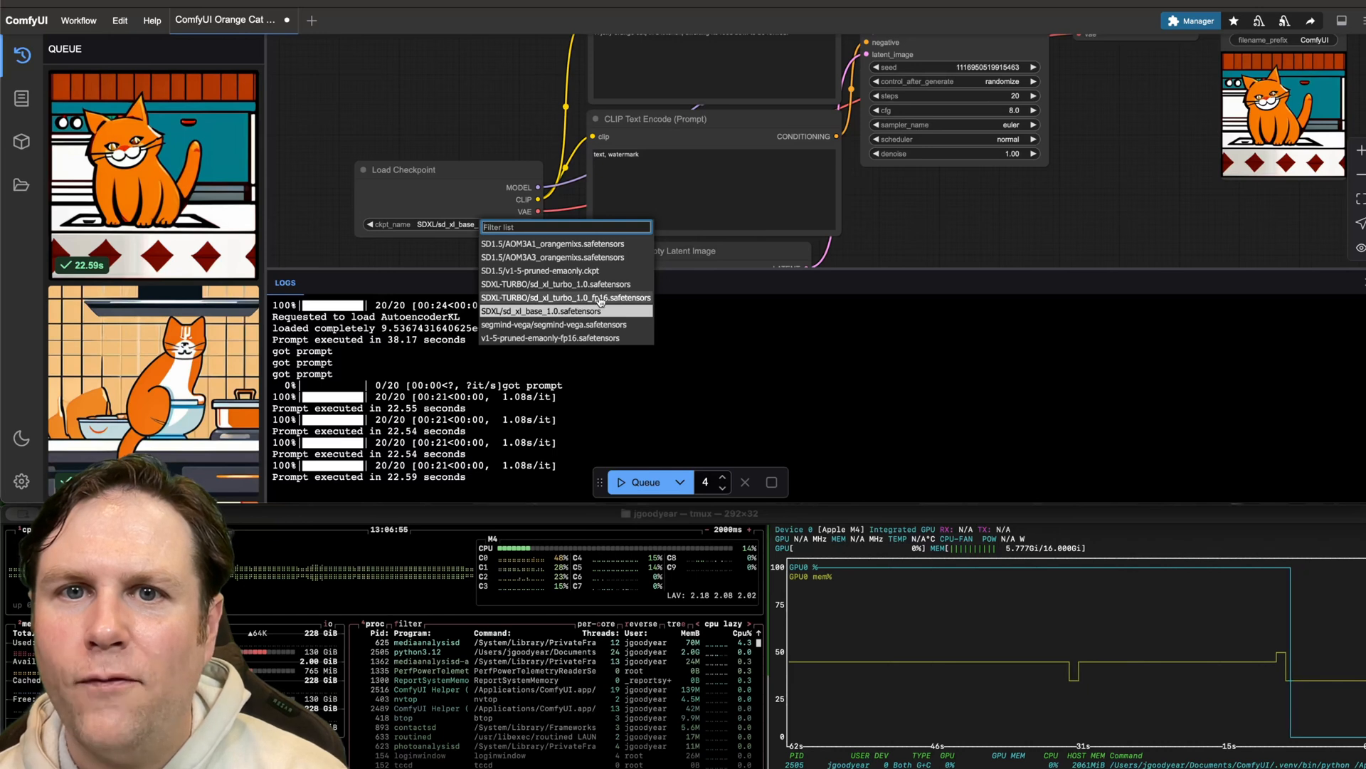
Switch to the SDXL Turbo checkpoint and queue one warm-up run plus a batch of four.
left_click(541, 312)
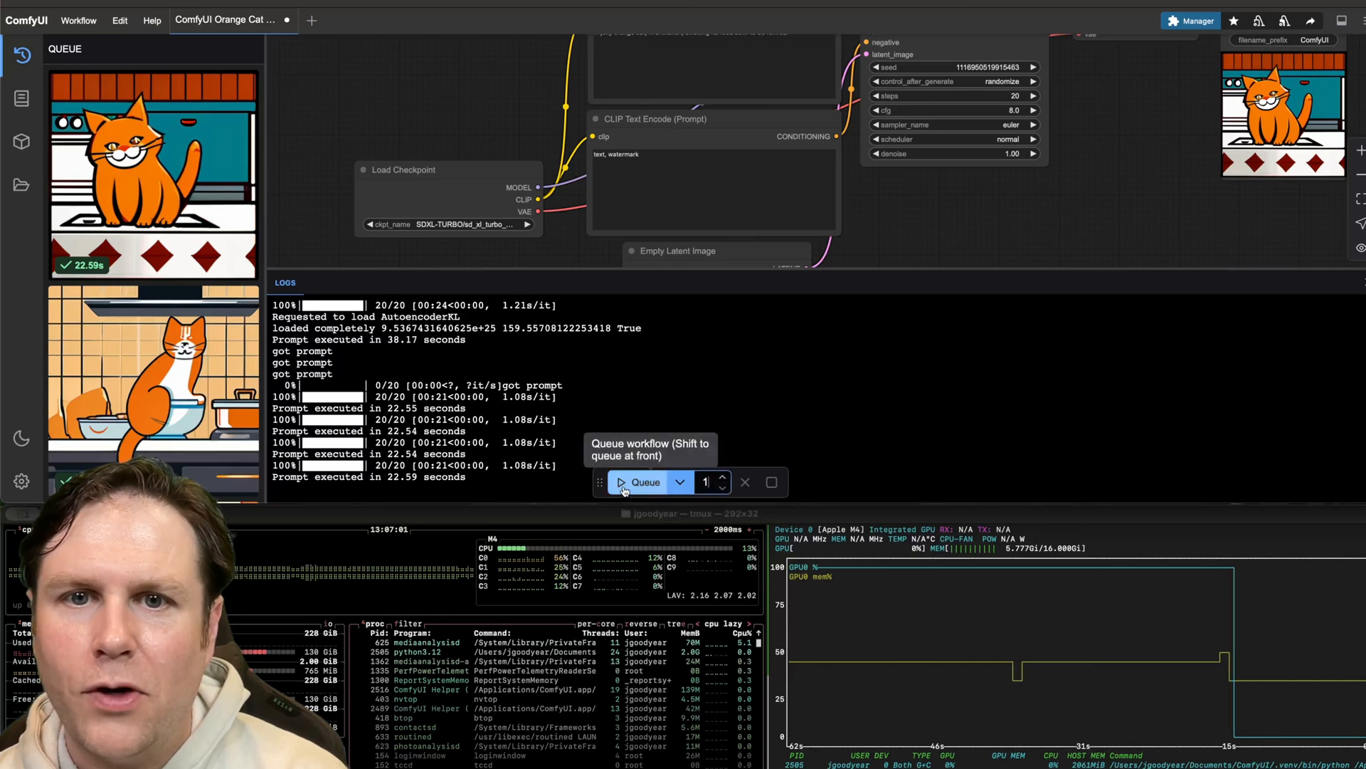
left_click(645, 482)
type("4")
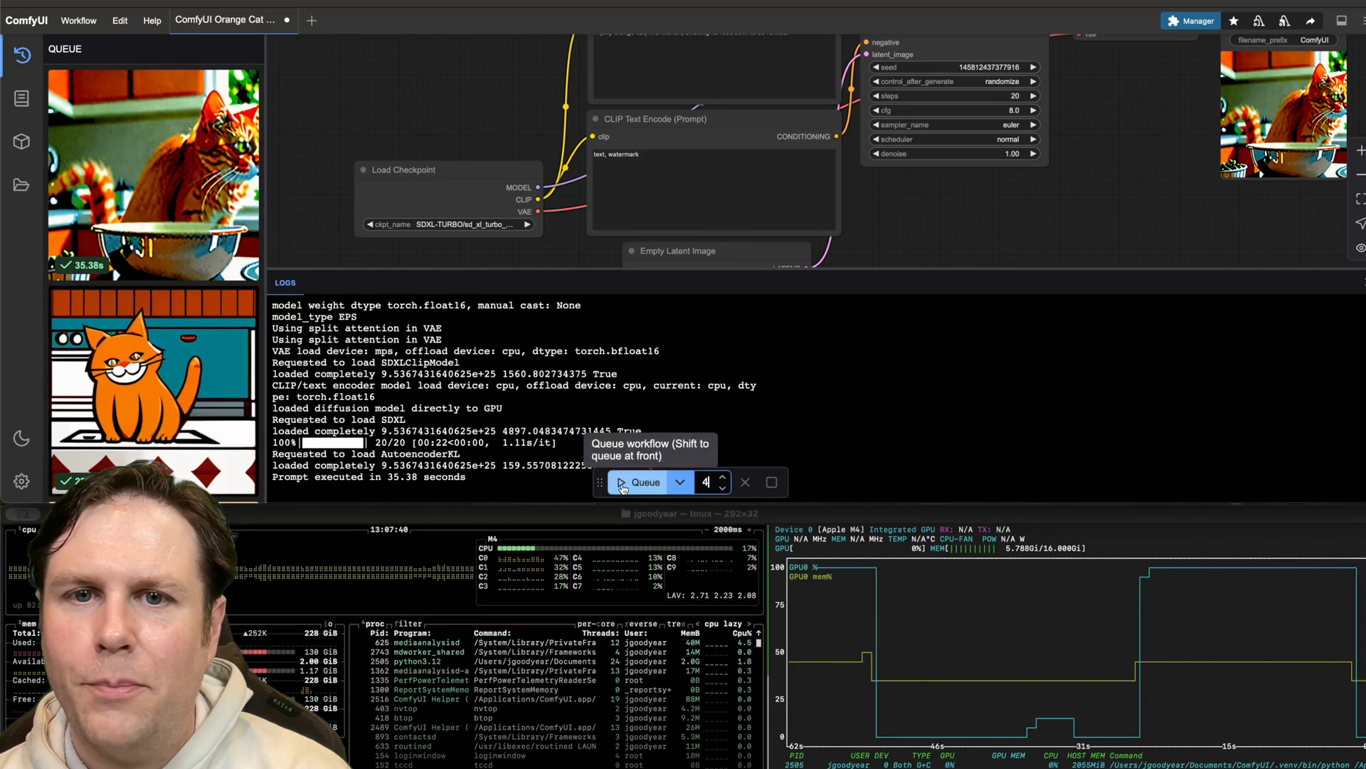
left_click(646, 483)
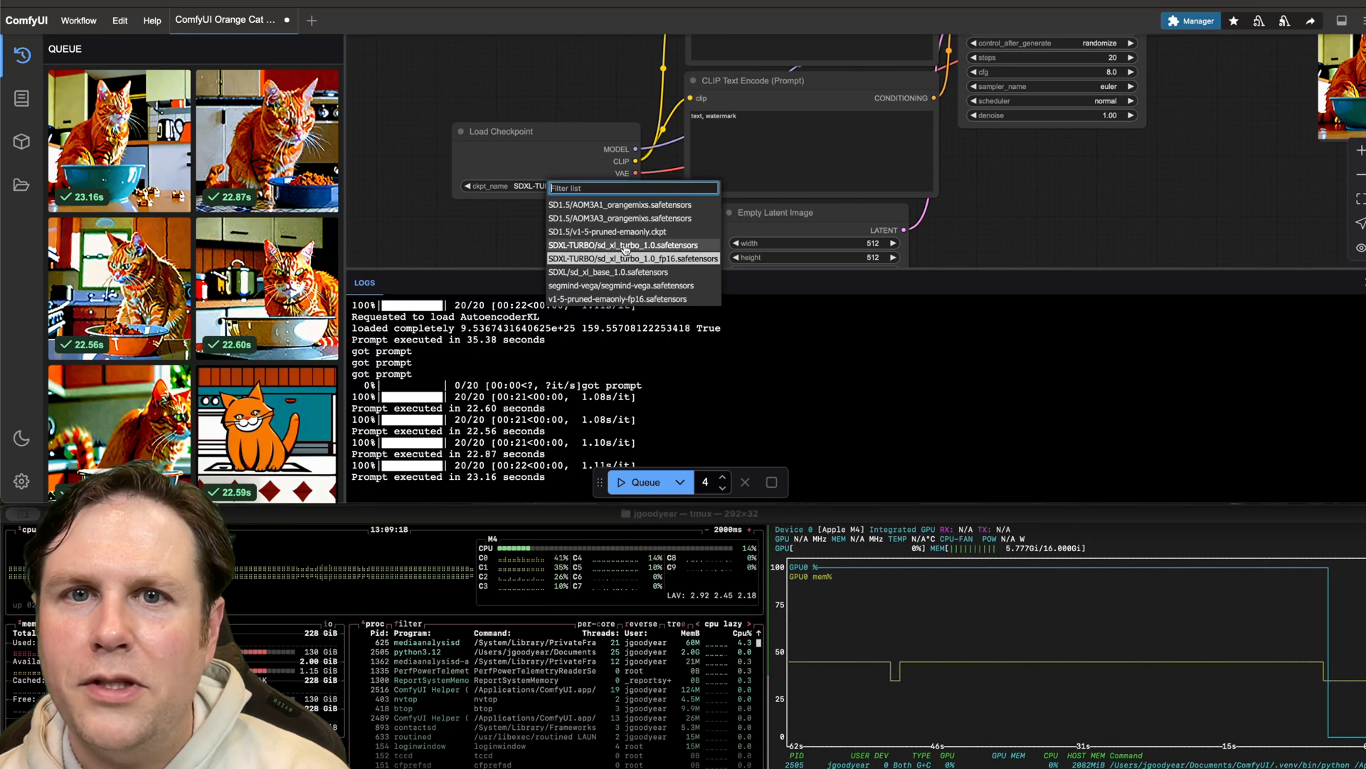
Switch to the fp16 SDXL Turbo checkpoint and queue one warm-up run plus a batch of four.
left_click(623, 245)
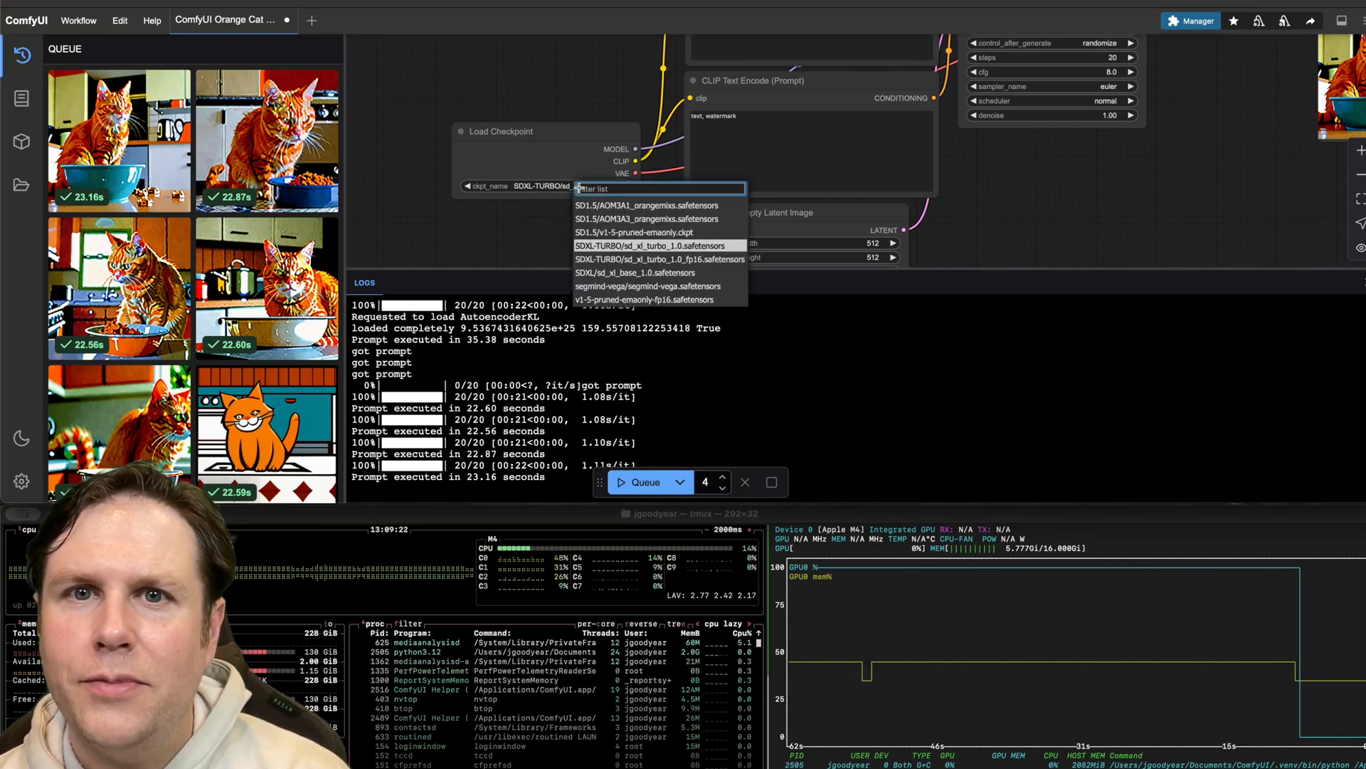
left_click(653, 244)
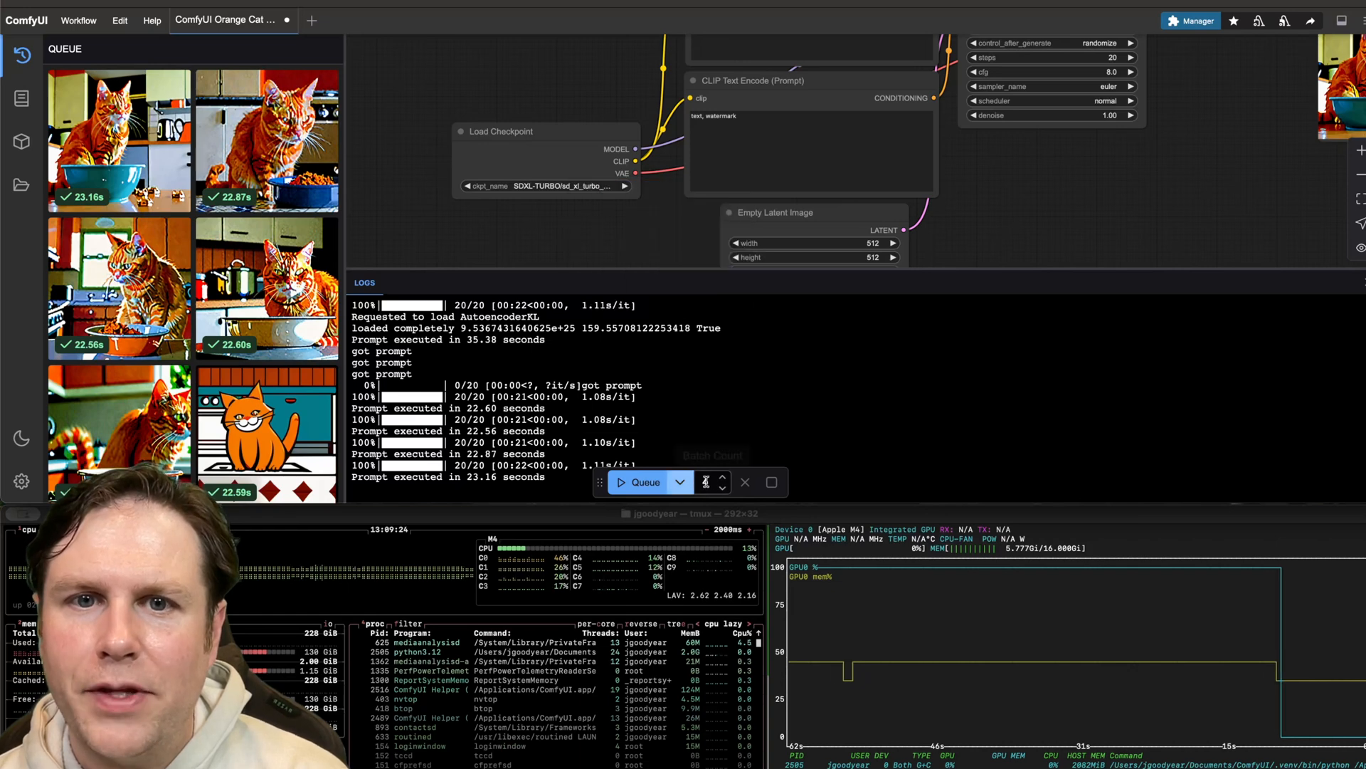
left_click(643, 483)
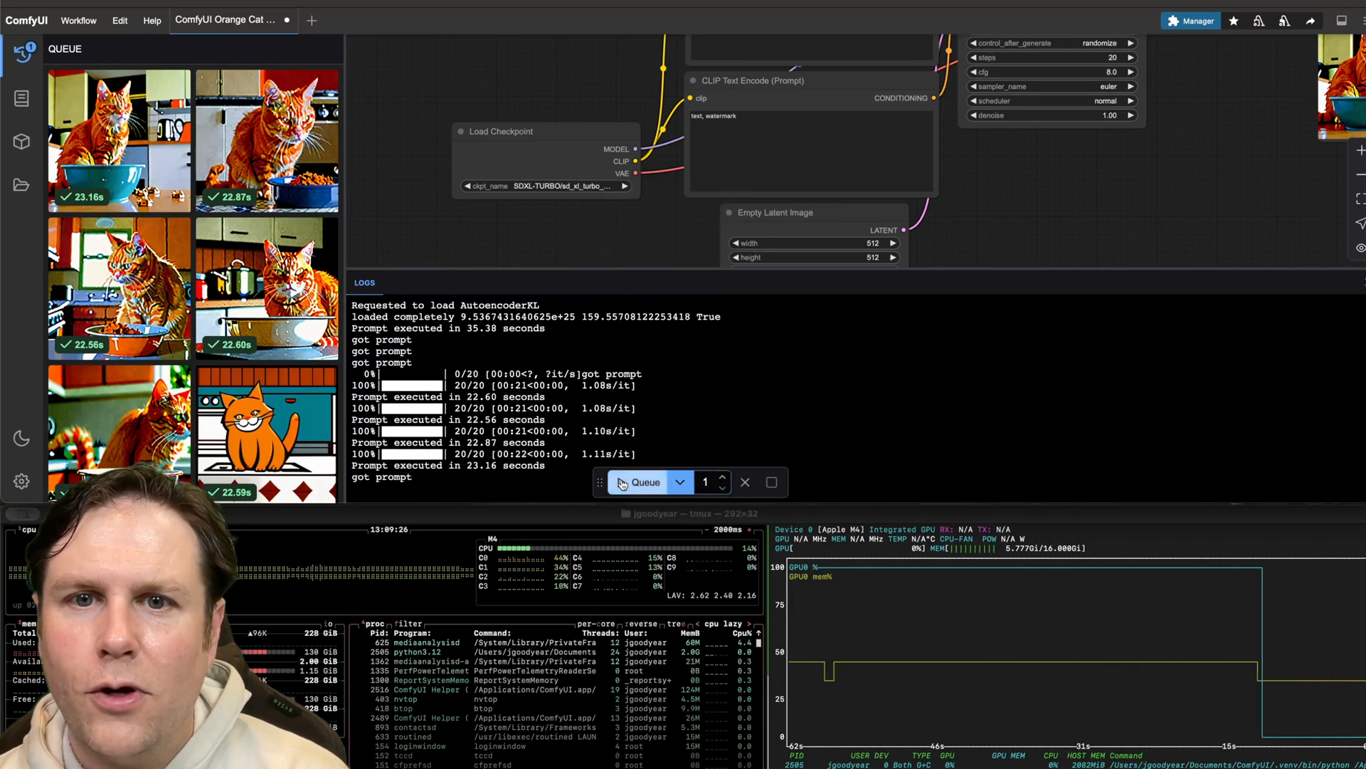
left_click(646, 482)
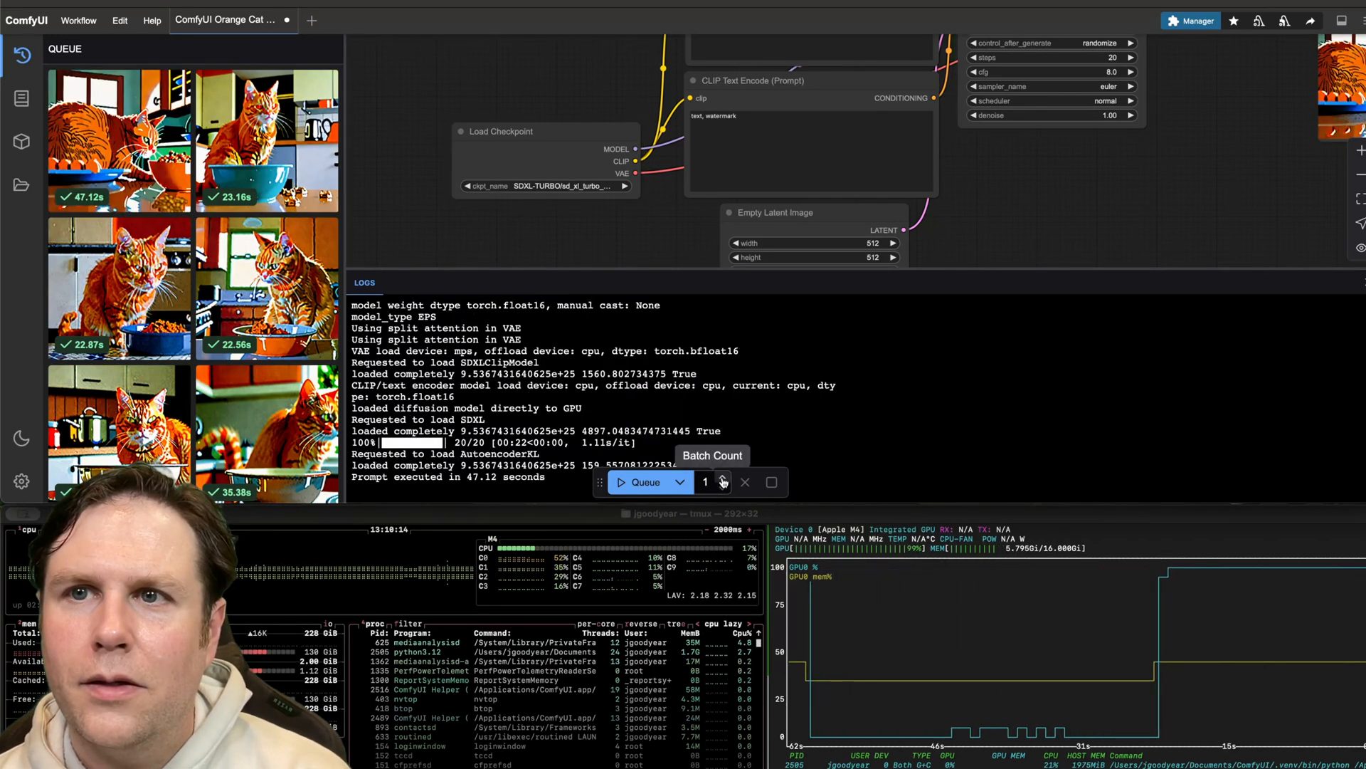
left_click(723, 478)
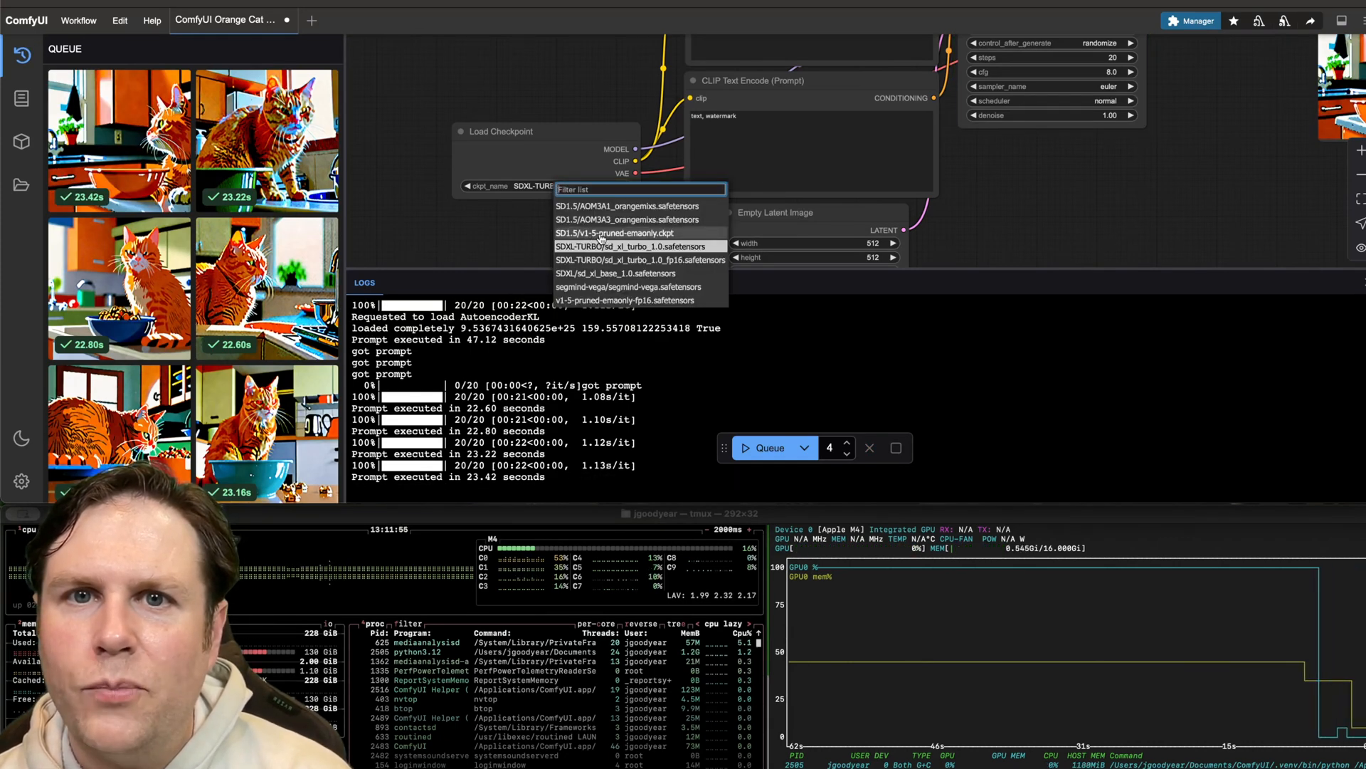
Switch to SD1.5 v1-5-pruned-emaonly.ckpt and queue a batch of four runs.
left_click(637, 246)
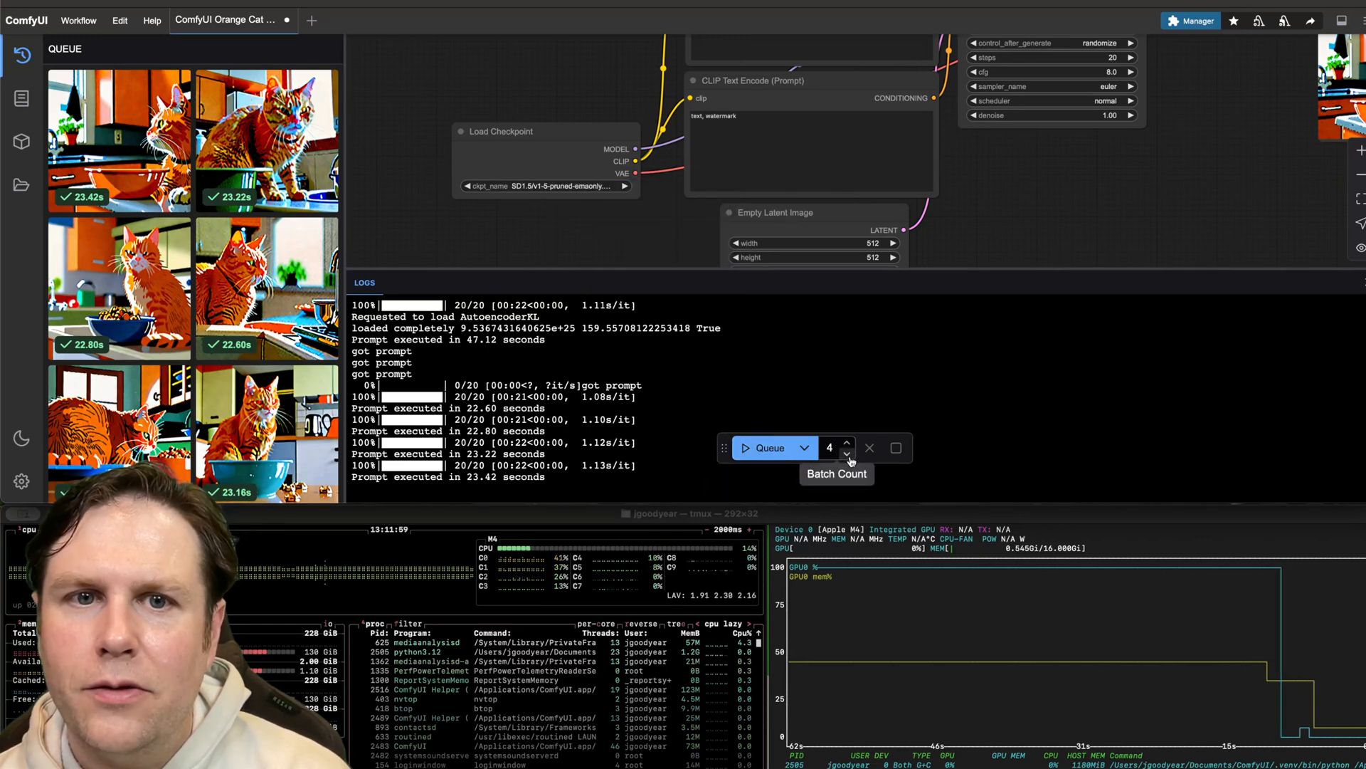
left_click(846, 453)
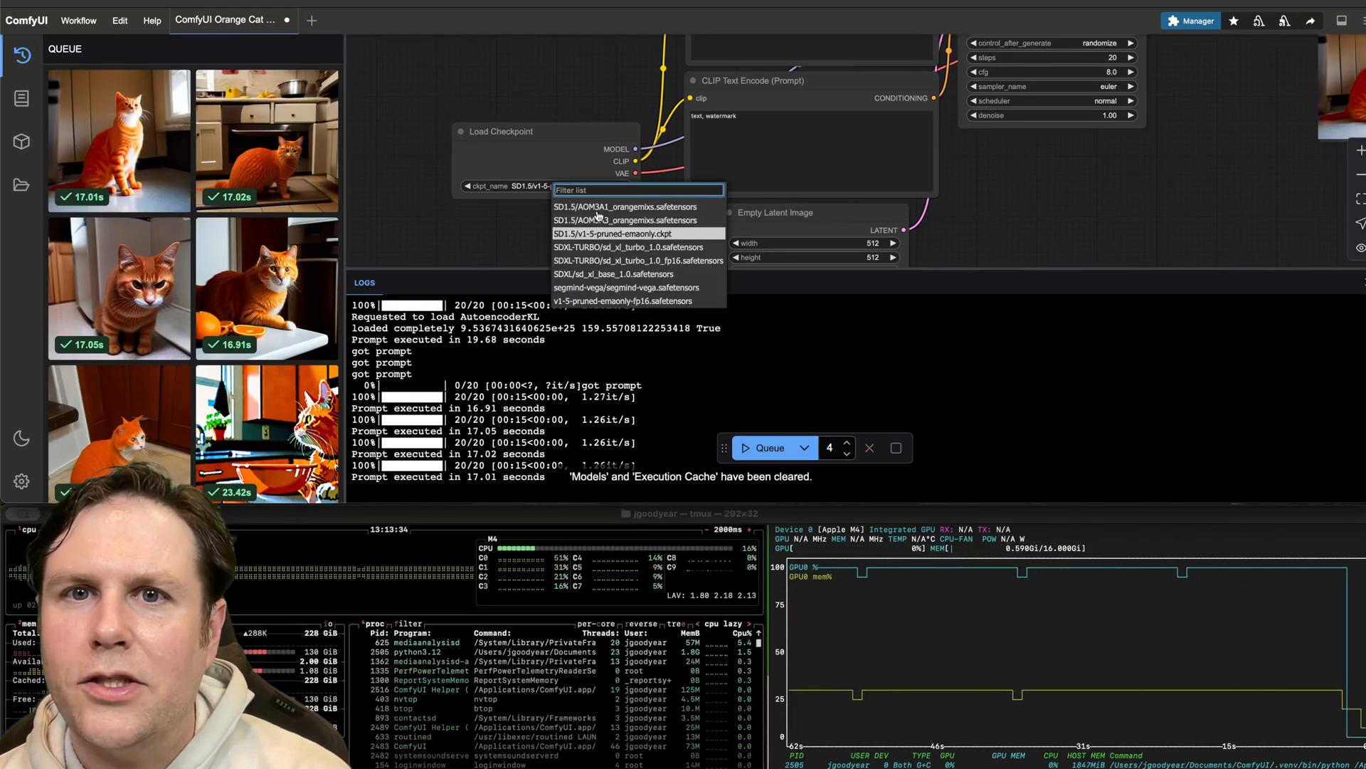
Switch to AOM3A1_orangemixs.safetensors and queue one warm-up run plus a batch of four.
left_click(624, 206)
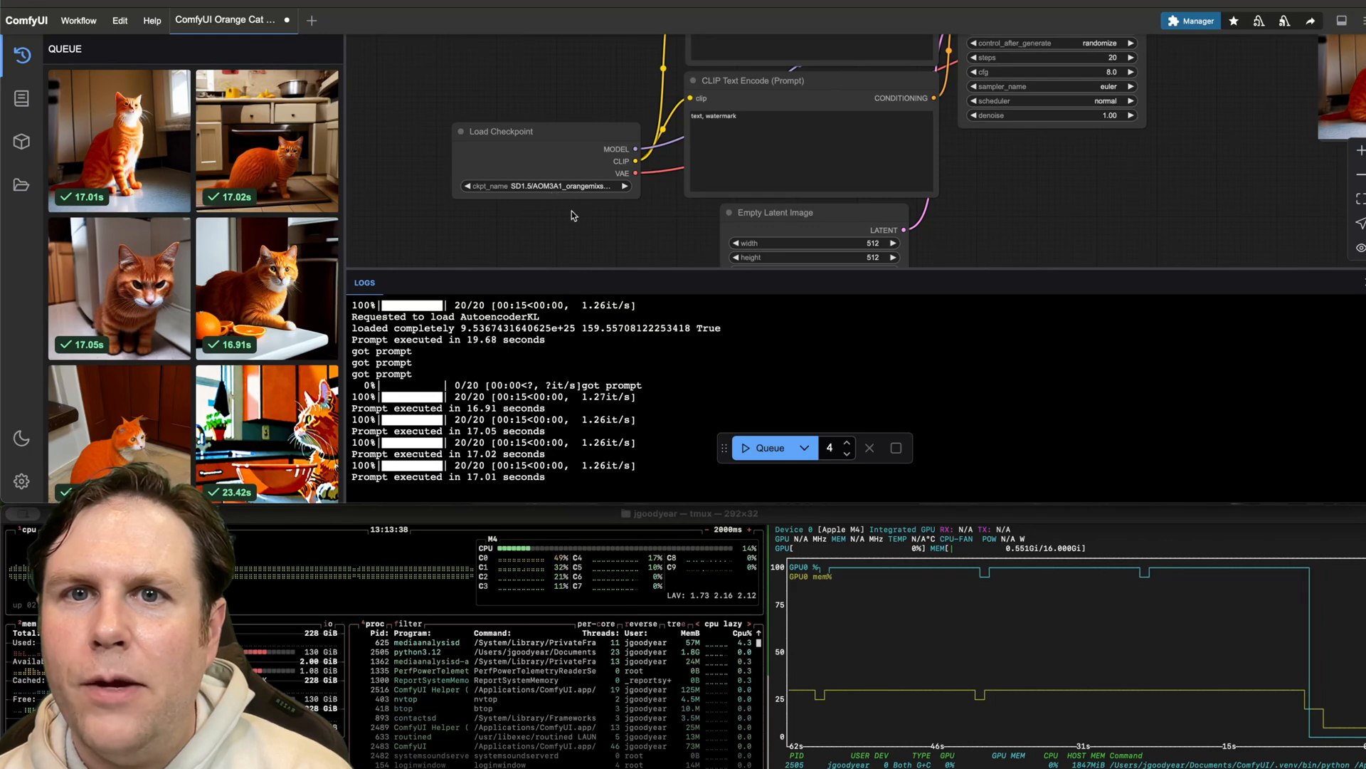
left_click(846, 453)
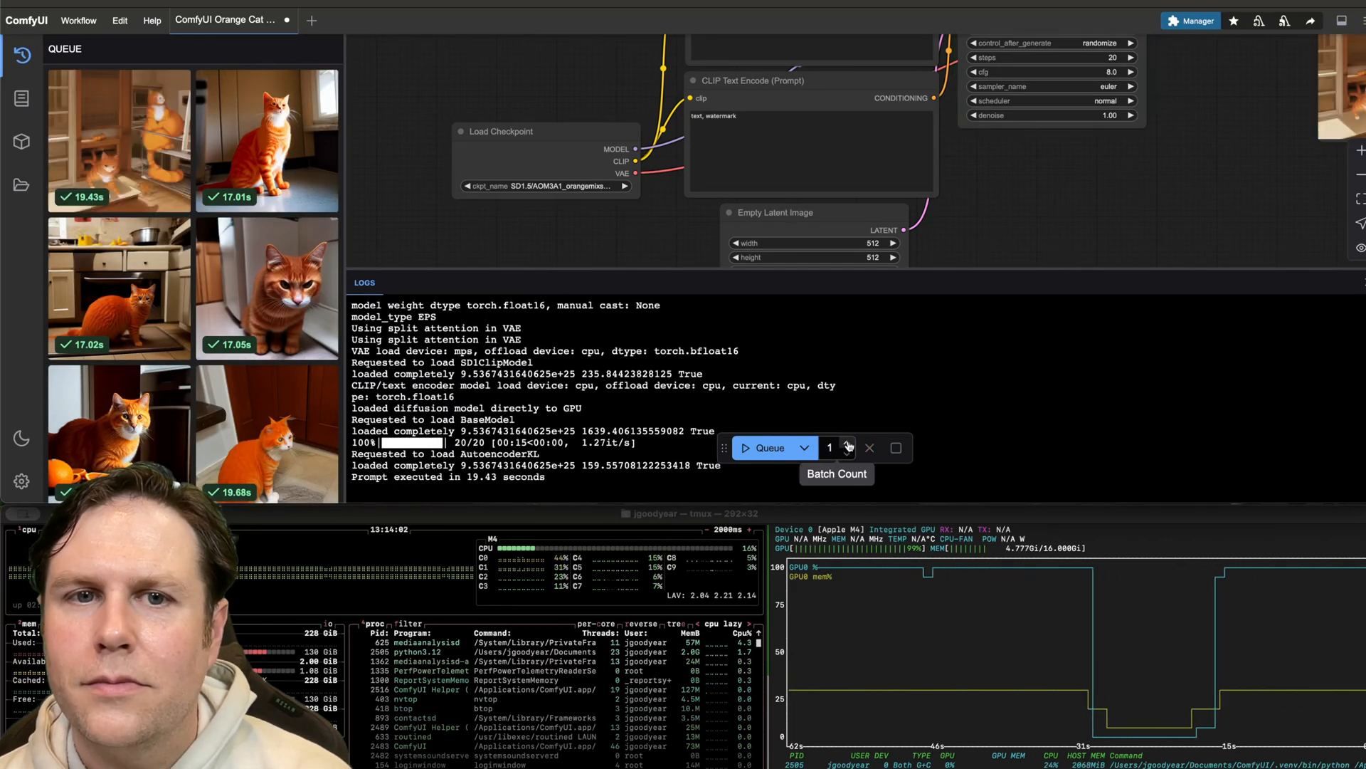
left_click(846, 442)
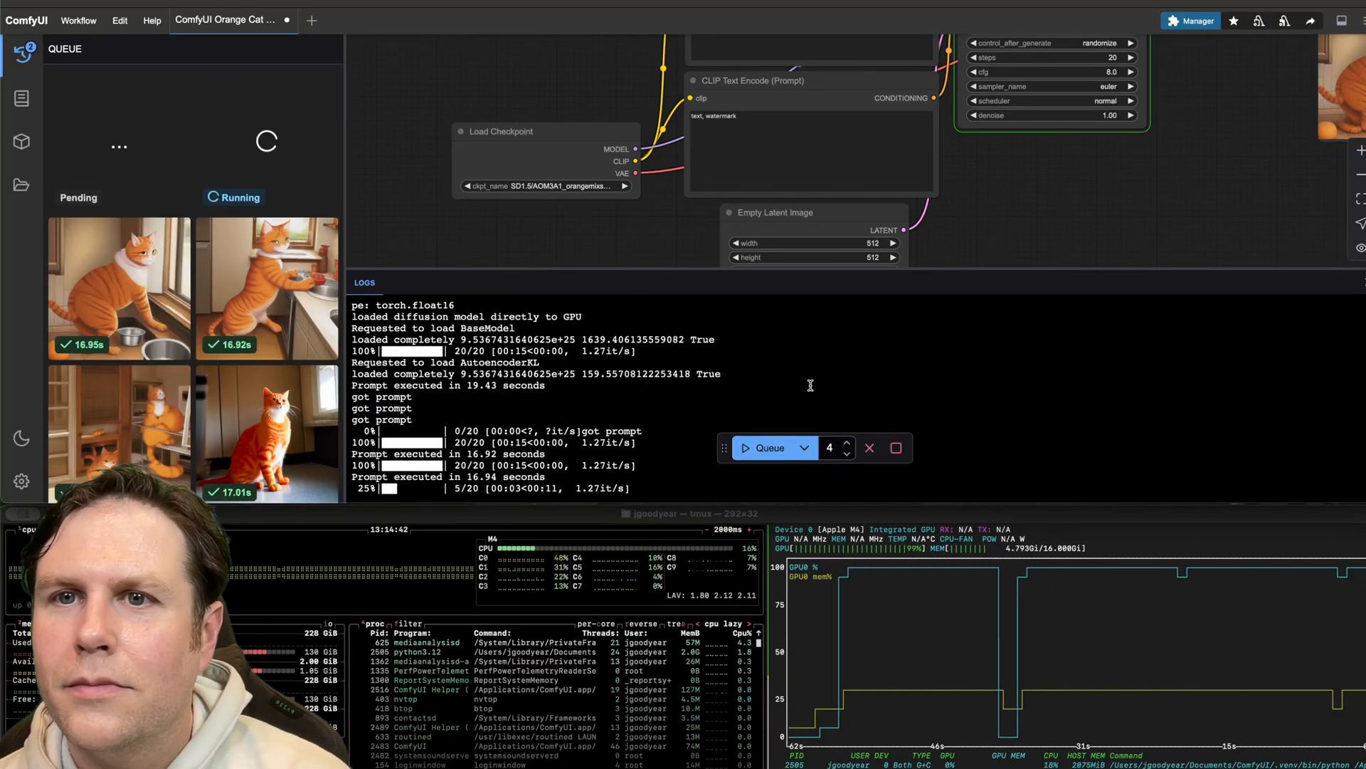